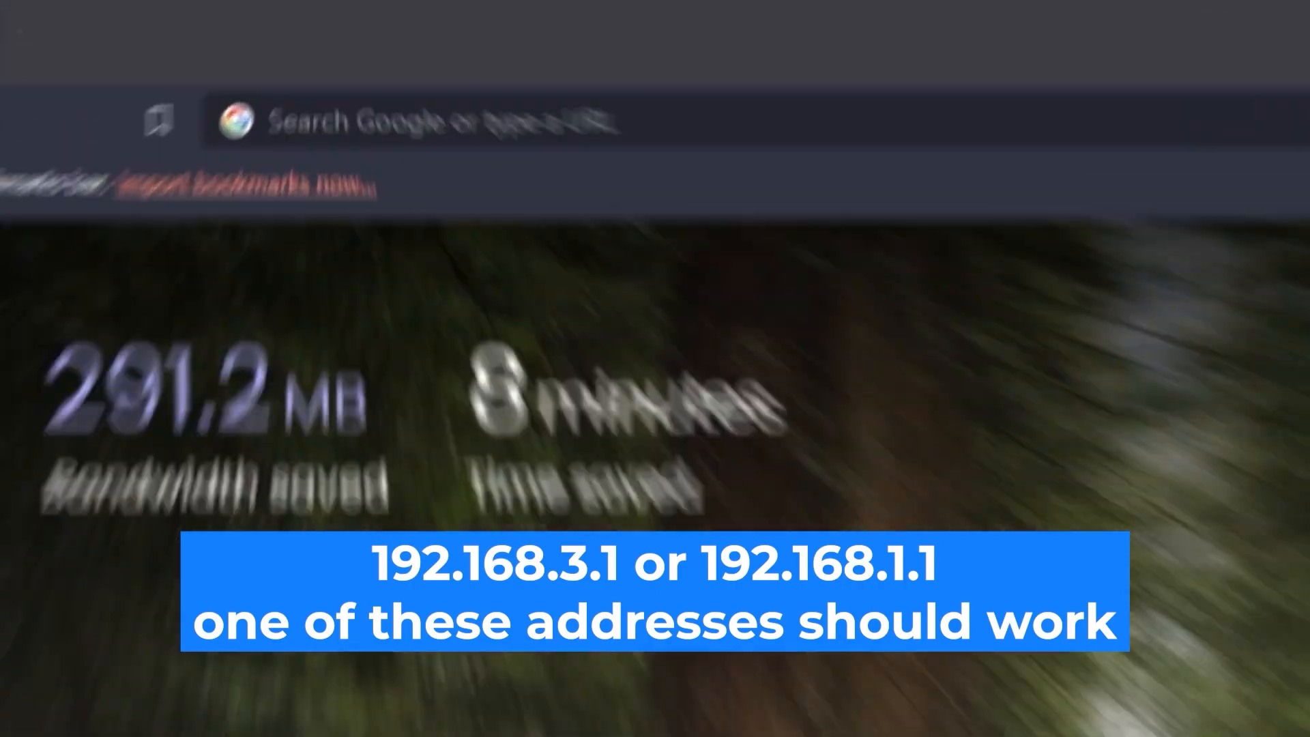
Step: Load the router admin page, trying 192.168.1.1 then 192.168.3.1 in the address bar
type("192.168.1.1")
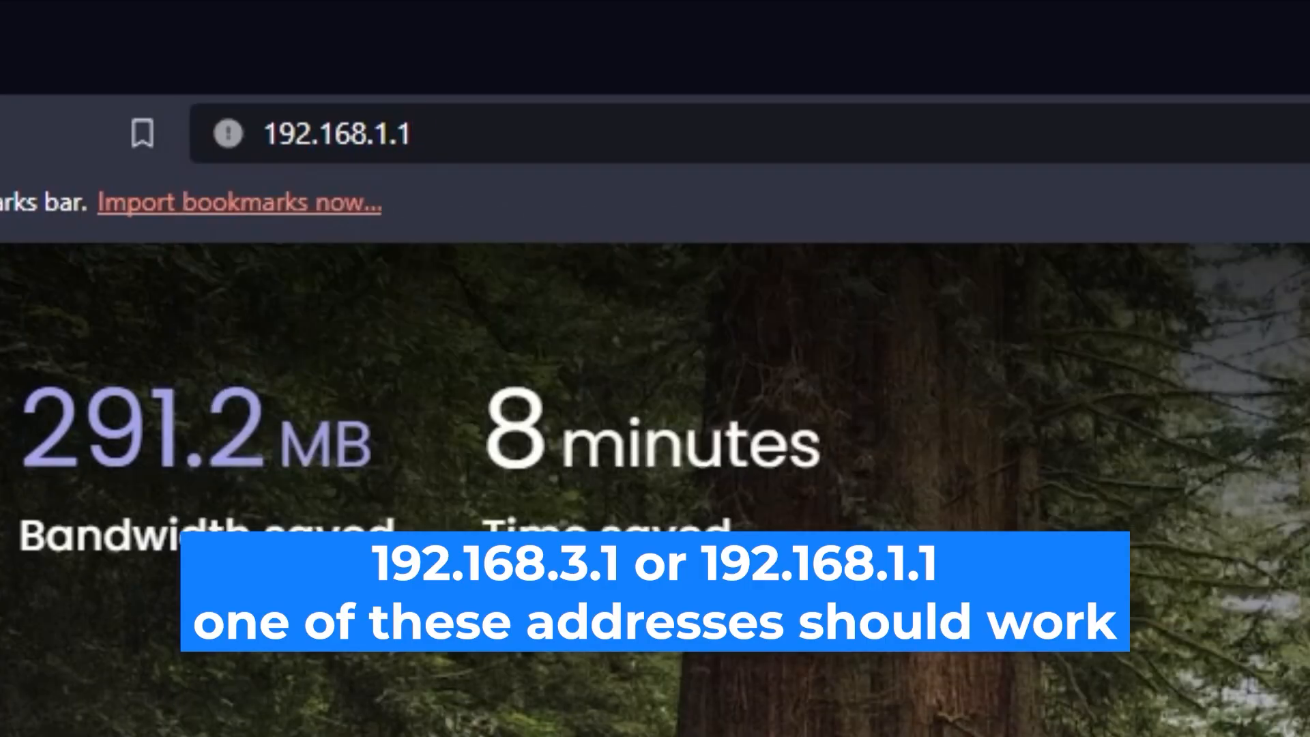
type("192.168.3.1")
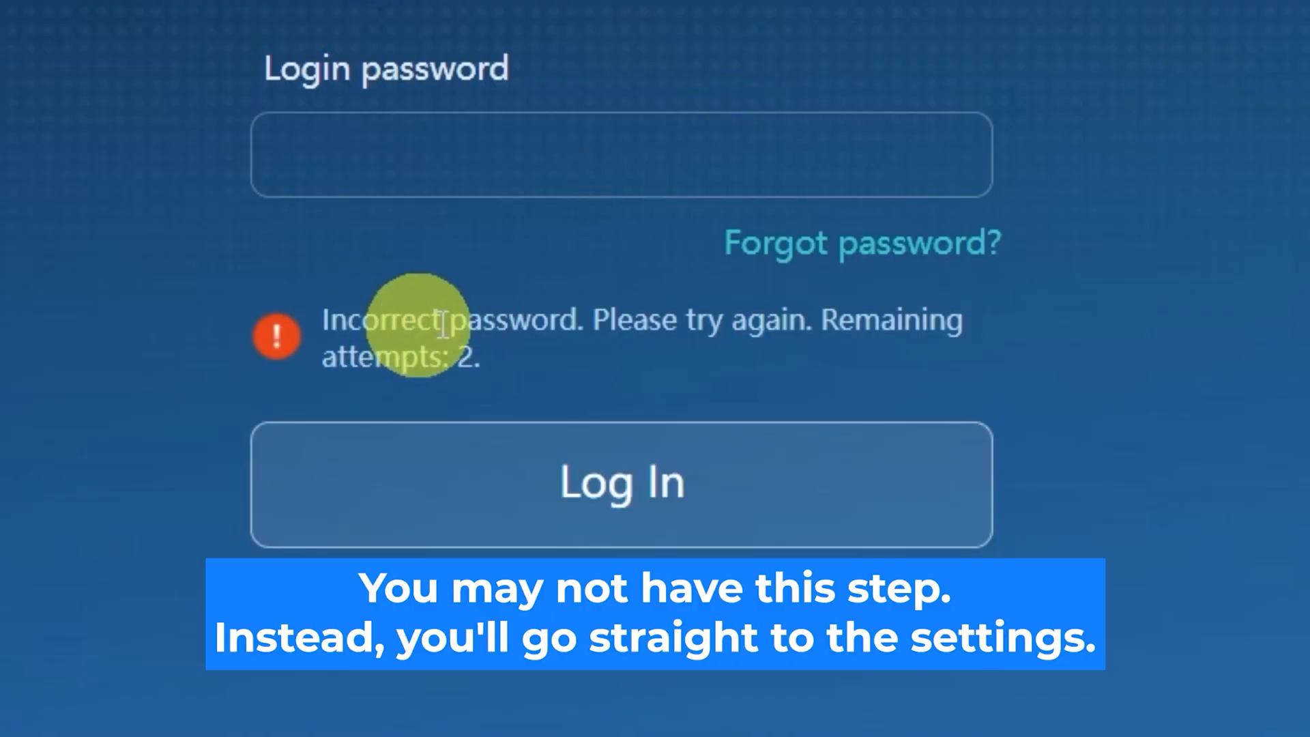
Step: Log in with the admin password and leave the interface language set to English
type("●")
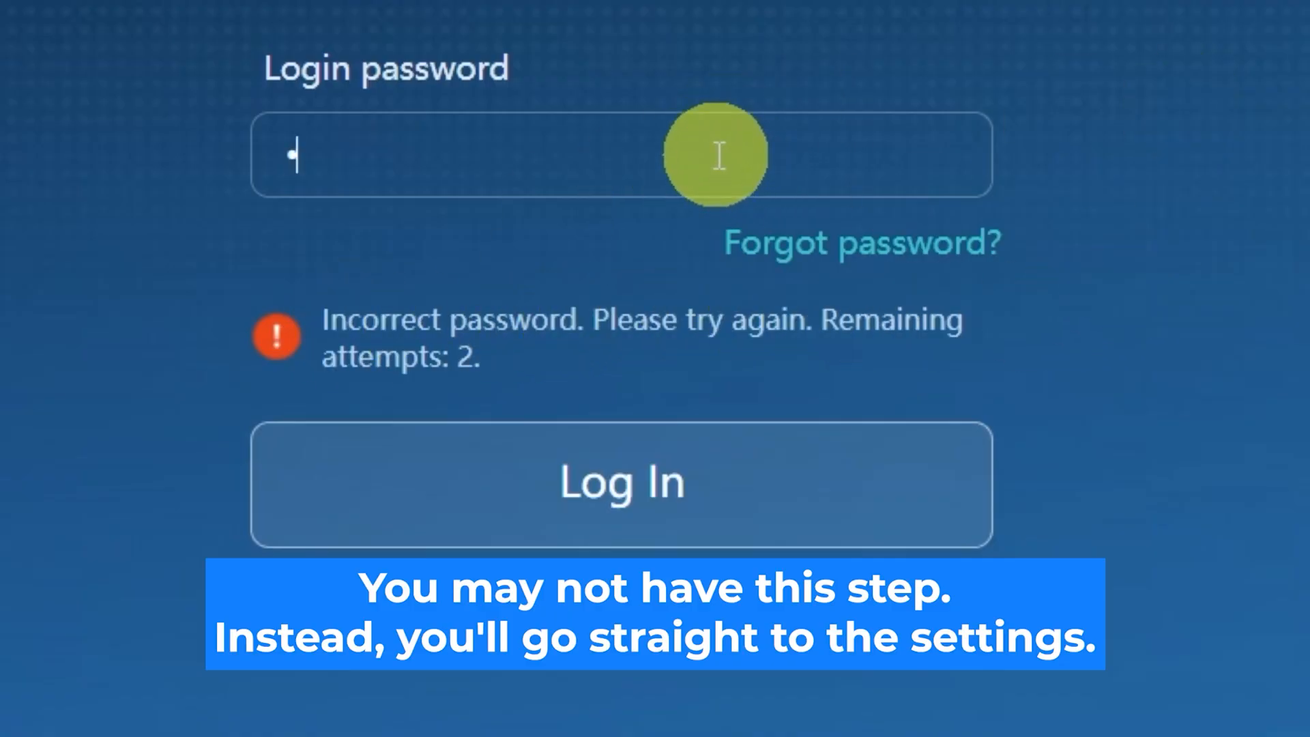
type("password")
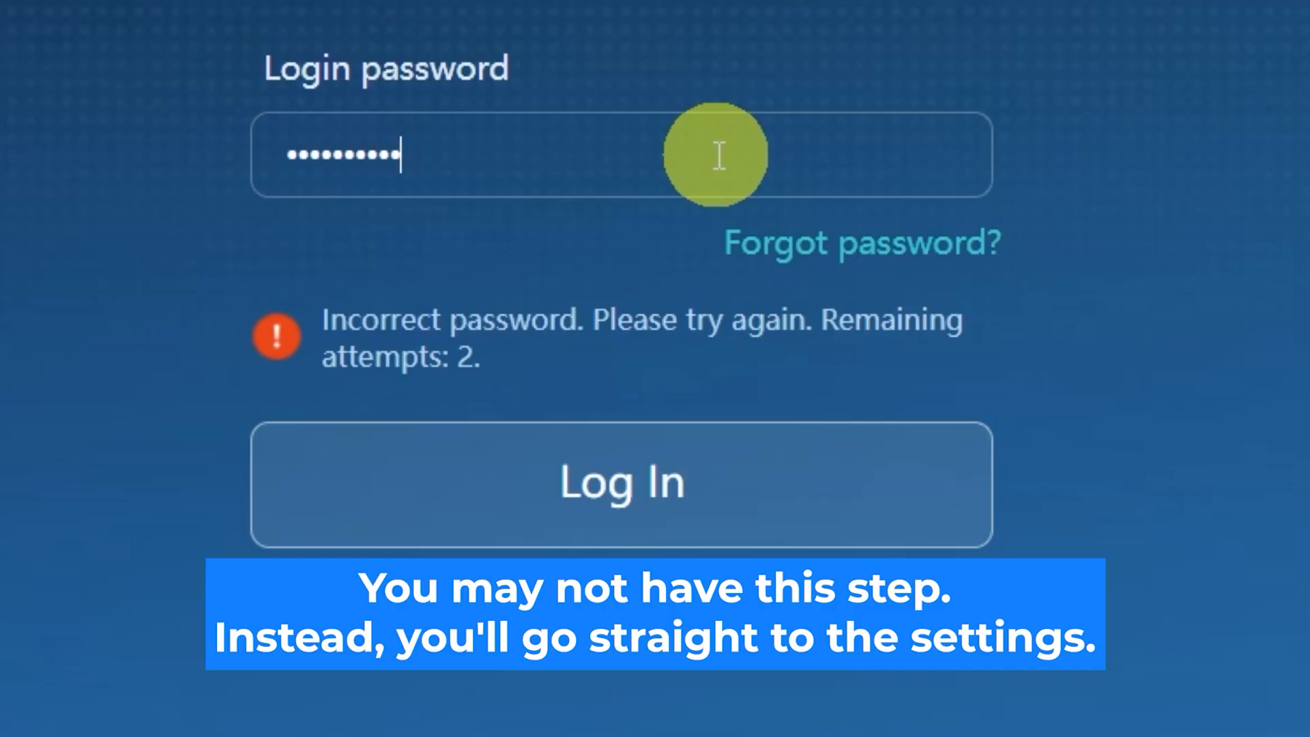
left_click(619, 484)
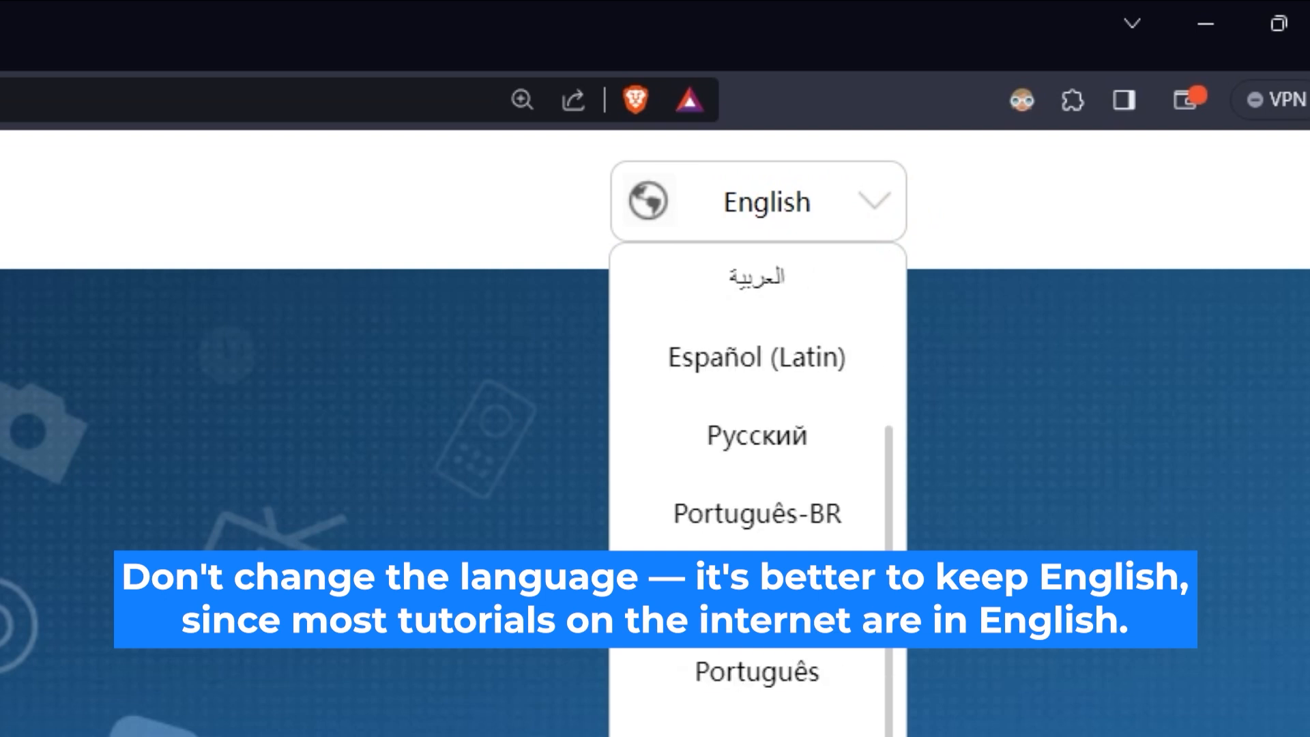
left_click(451, 681)
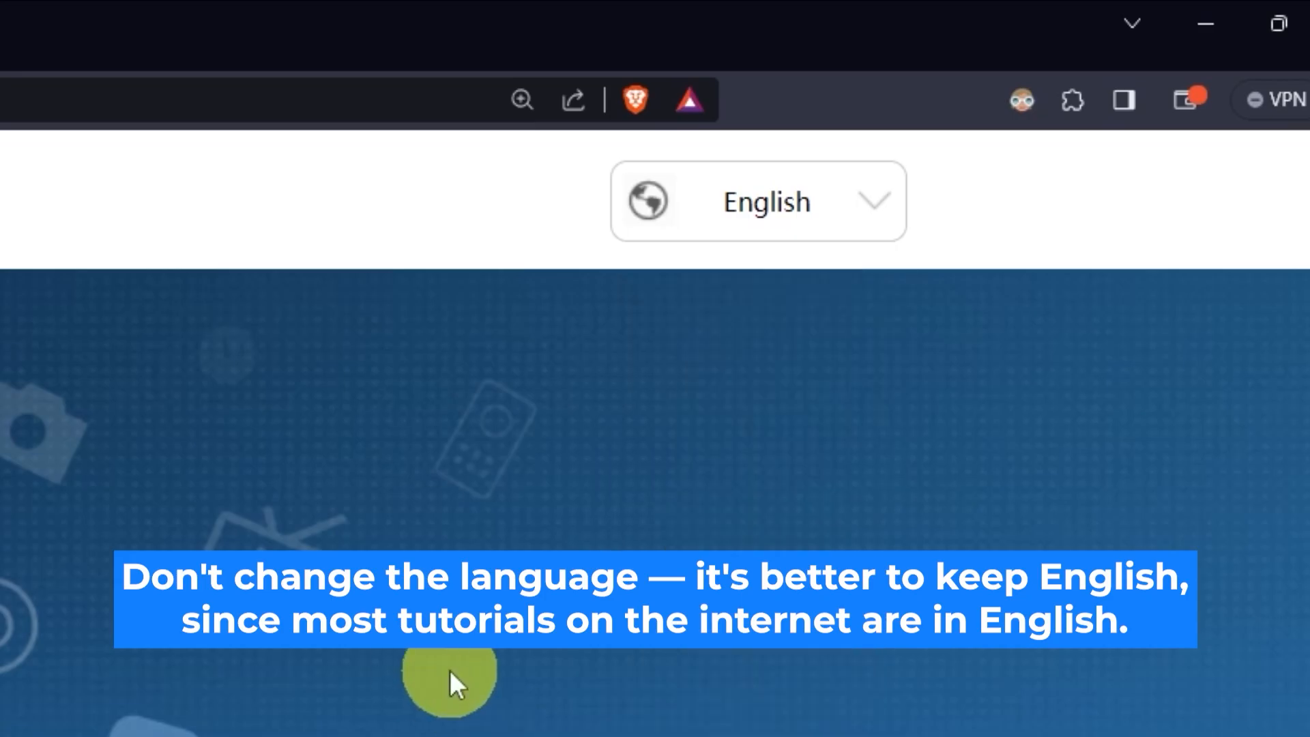
scroll("down", 3)
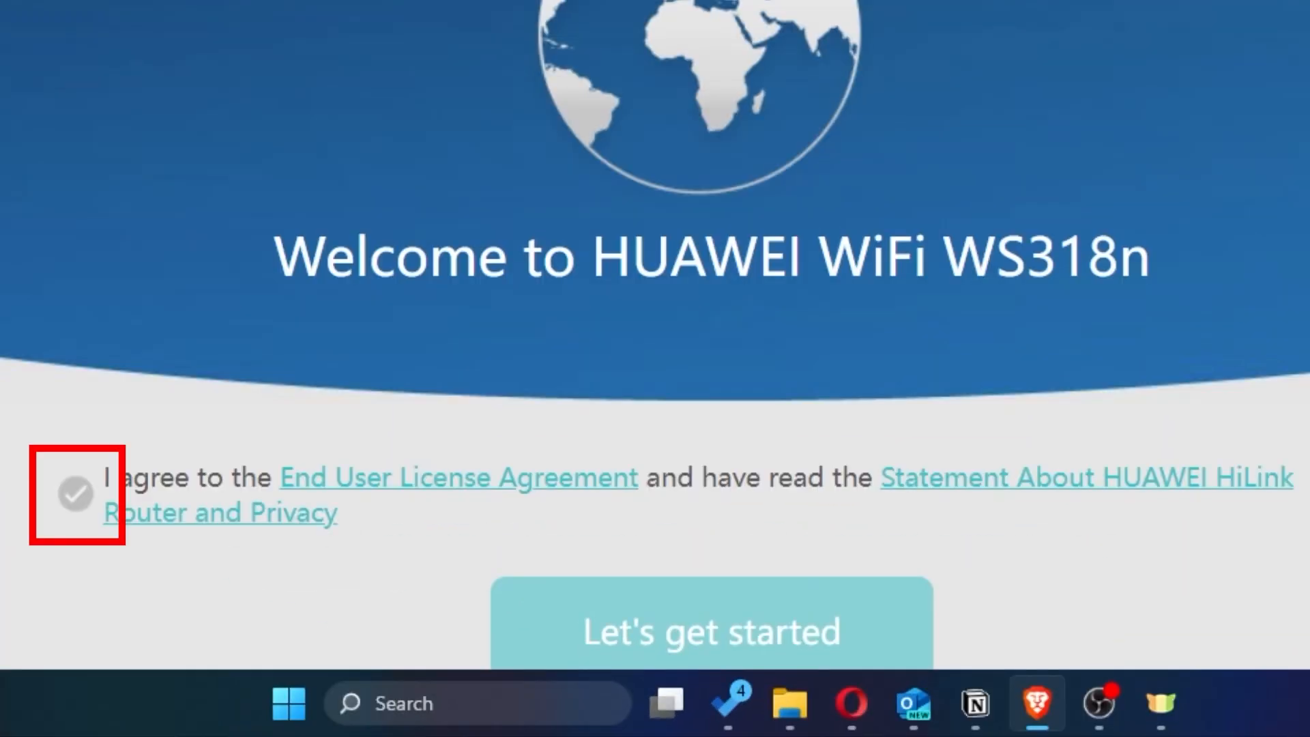
Step: Agree to the End User License Agreement and launch the setup wizard
left_click(75, 493)
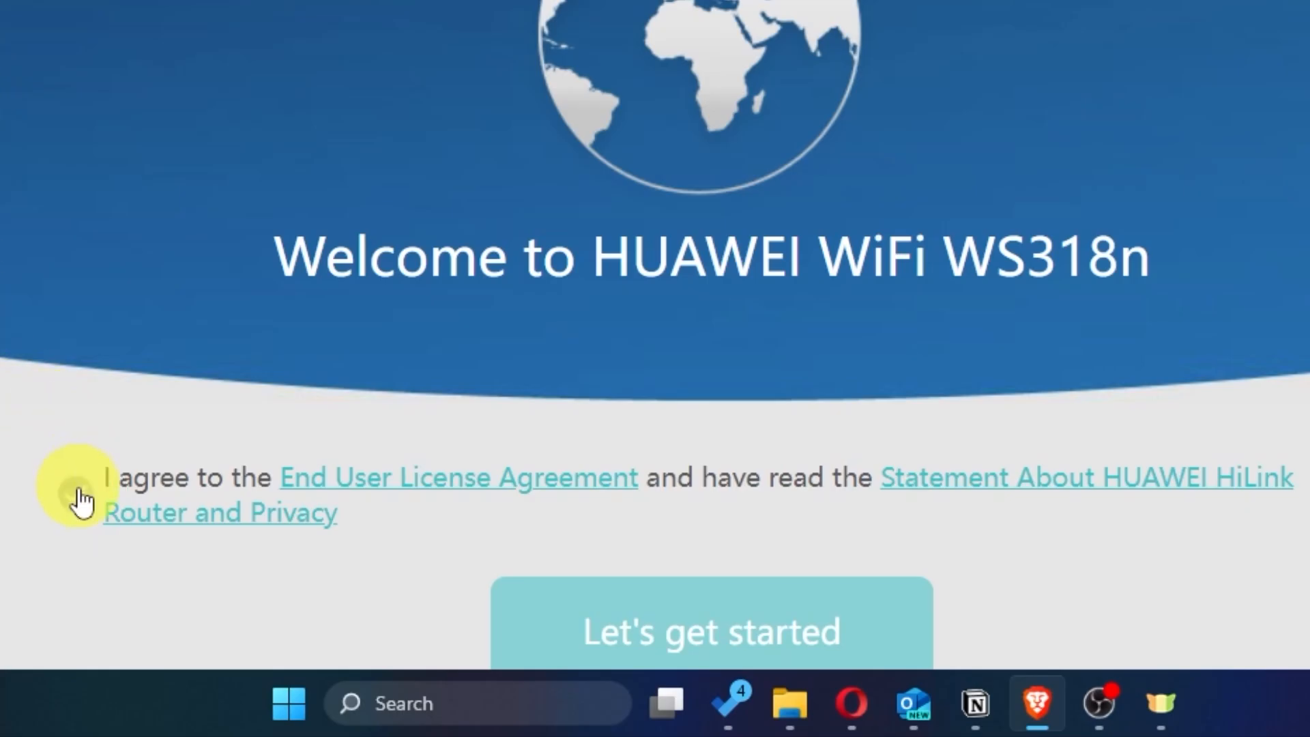
left_click(75, 492)
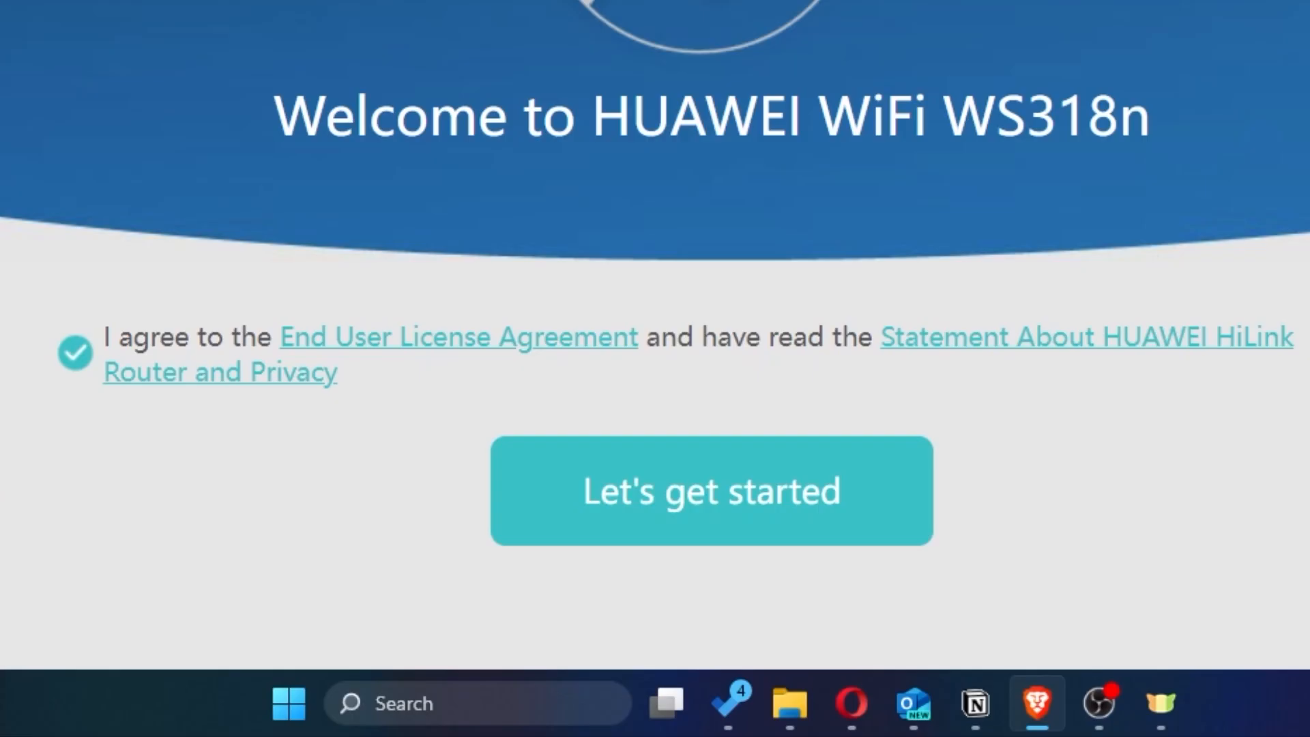
left_click(711, 490)
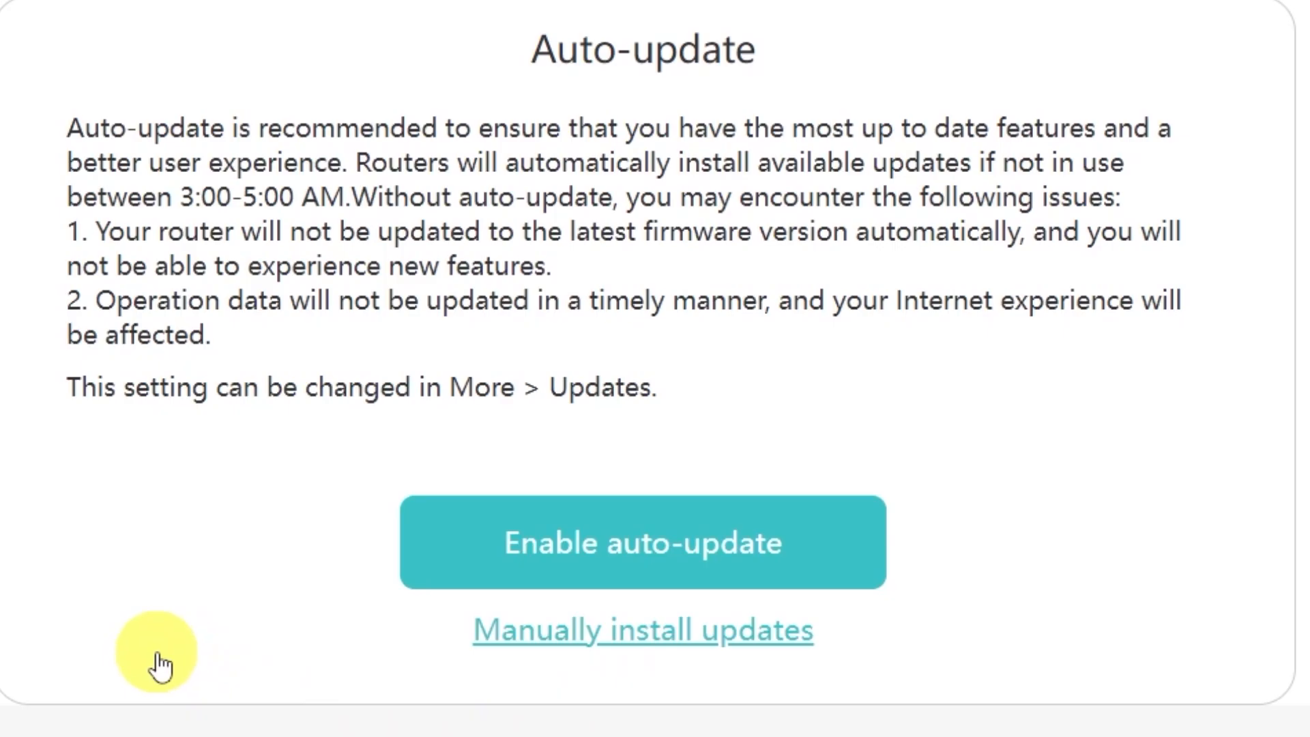
mouse_move(299, 566)
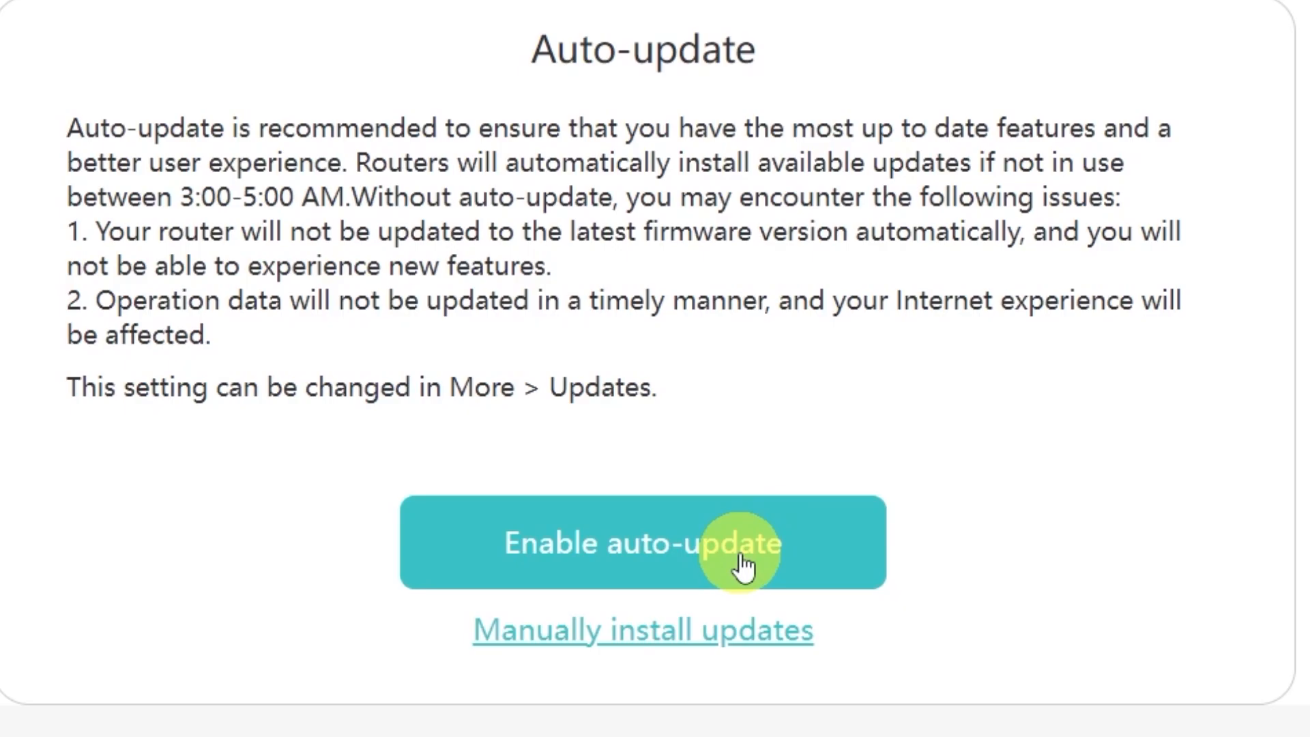
mouse_move(819, 582)
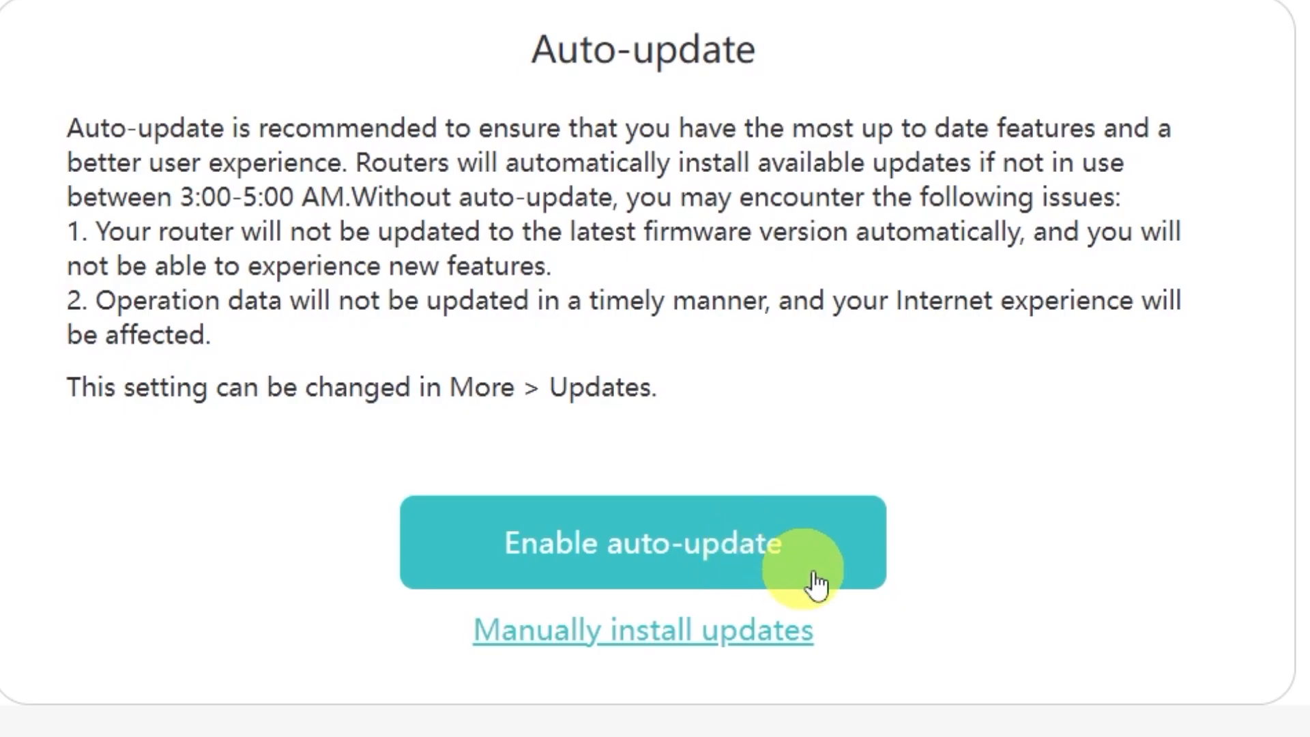
mouse_move(1189, 606)
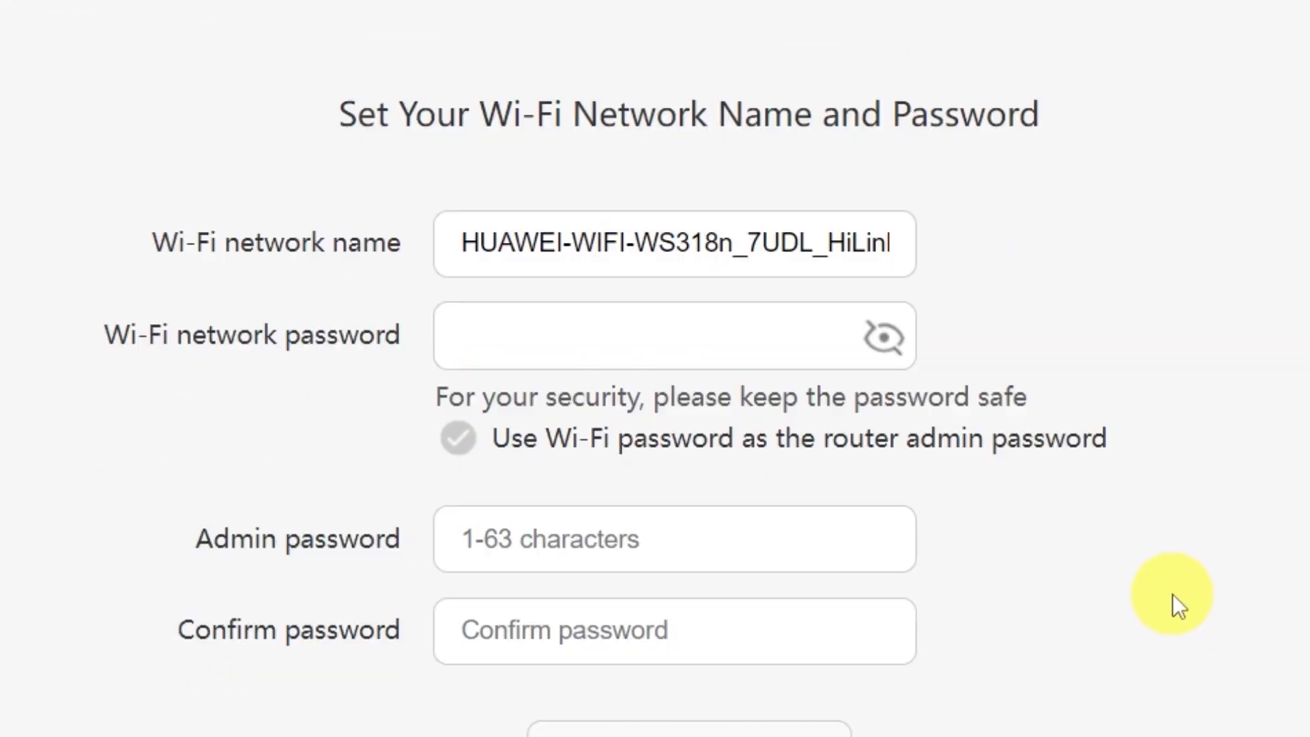
Step: Set the Wi-Fi name to HUAWEI with a password reused as the admin password, and submit
scroll("down", 3)
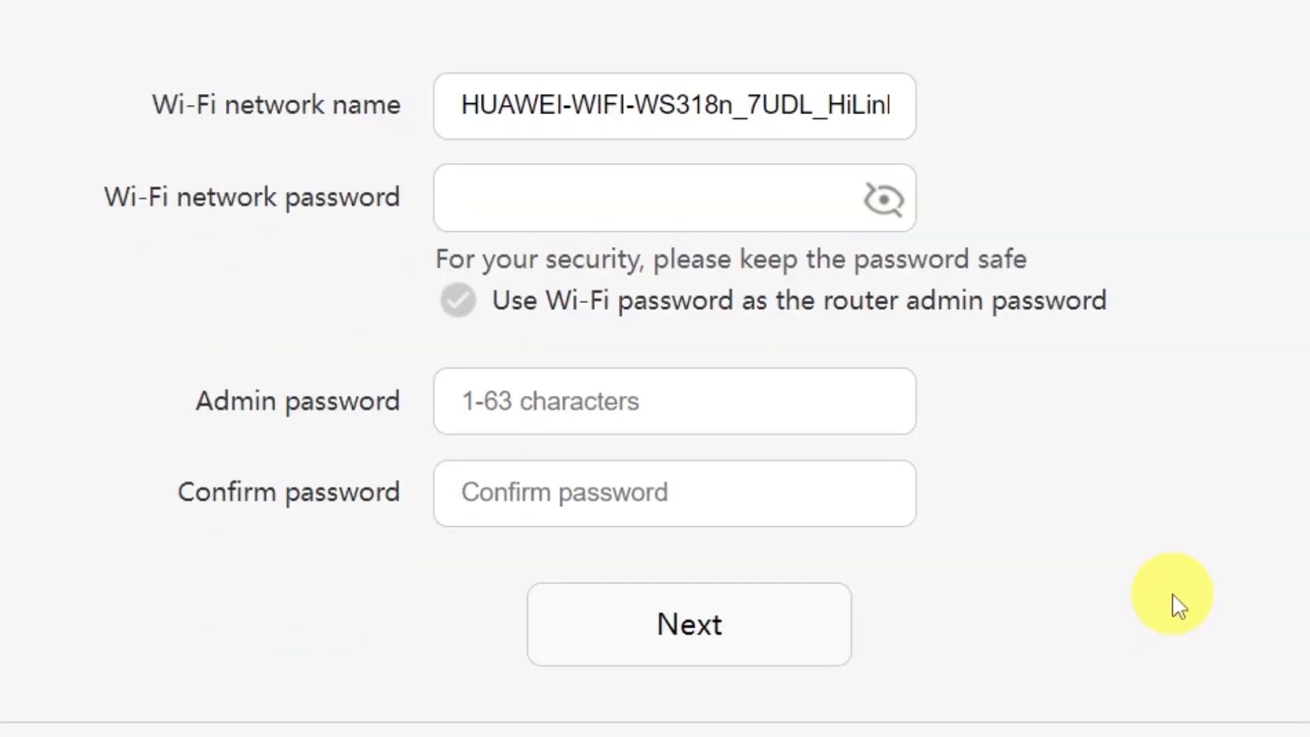
mouse_move(1111, 397)
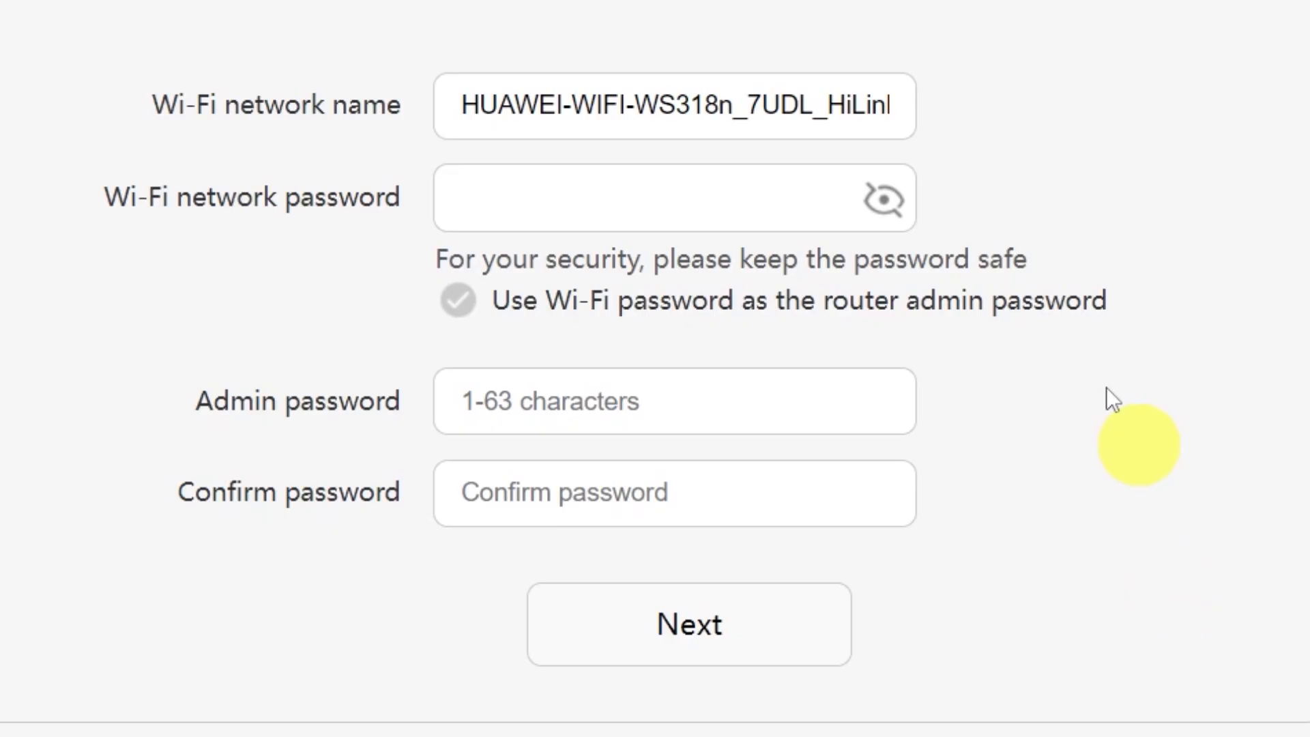
double_click(673, 107)
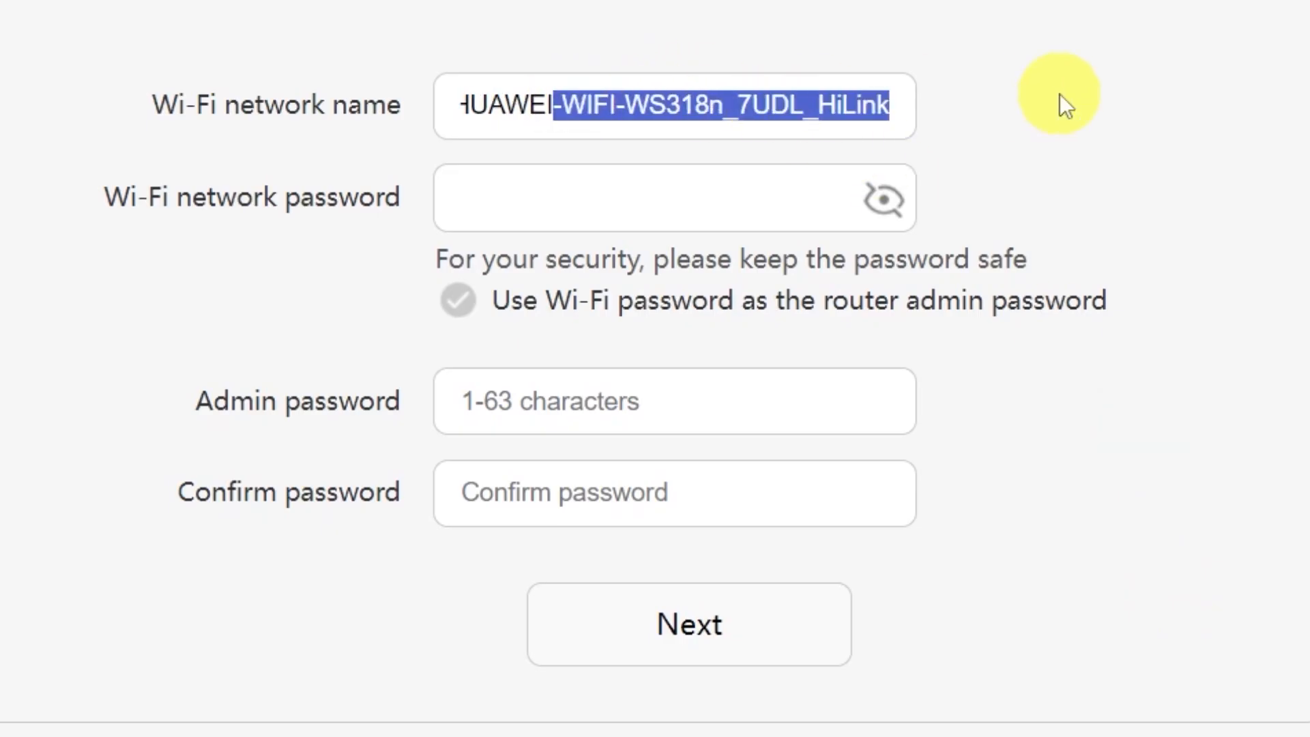
key("Delete")
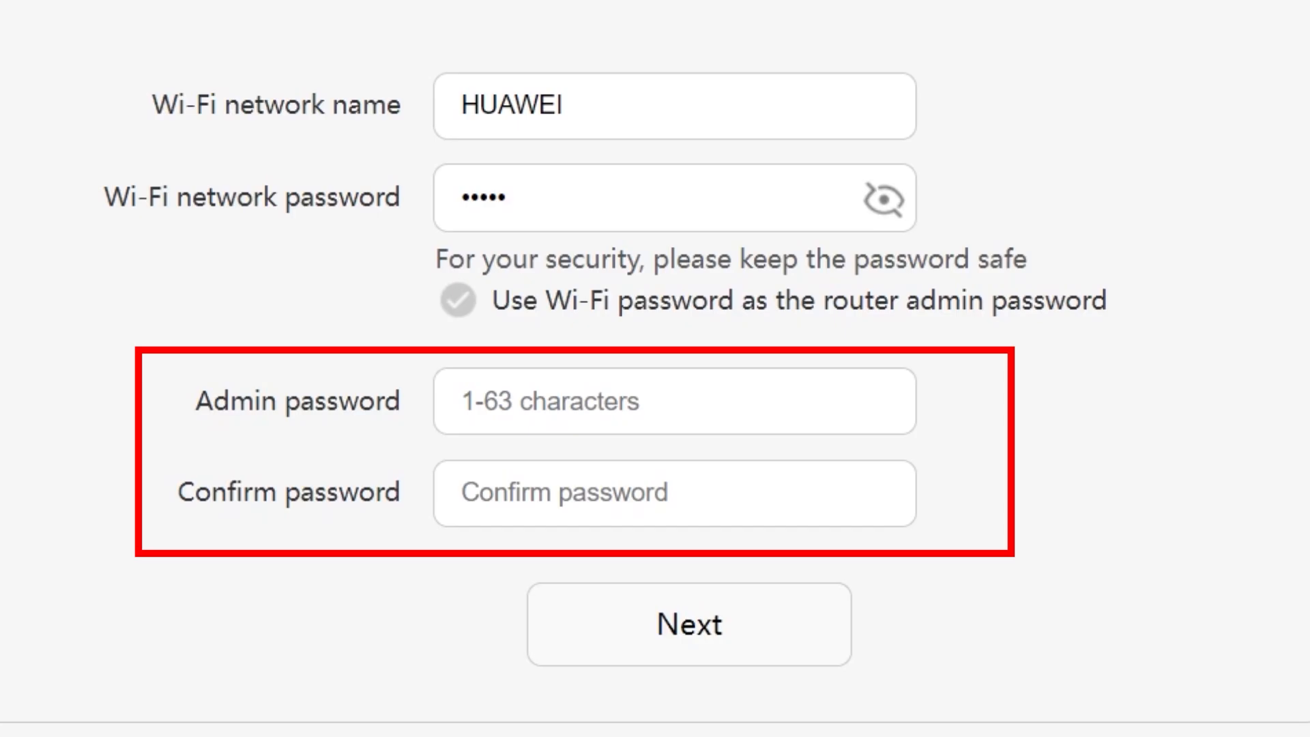
mouse_move(776, 255)
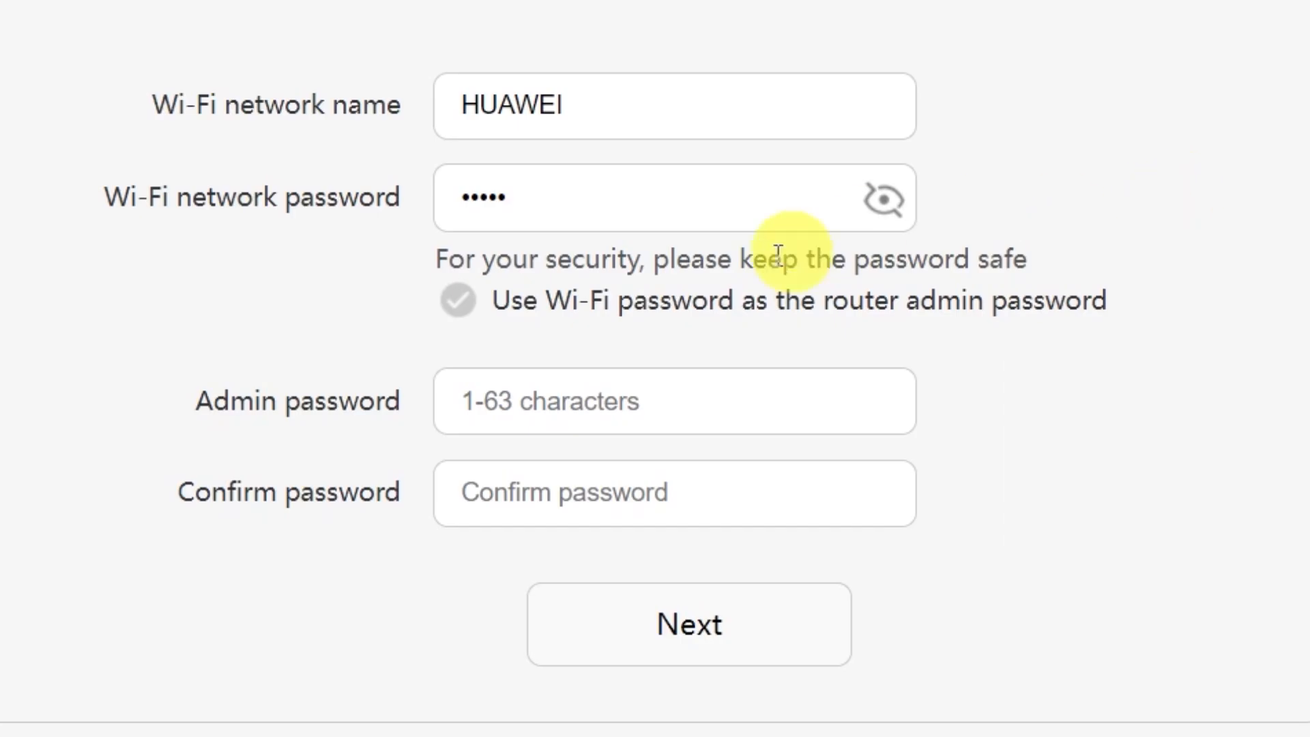
left_click(674, 401)
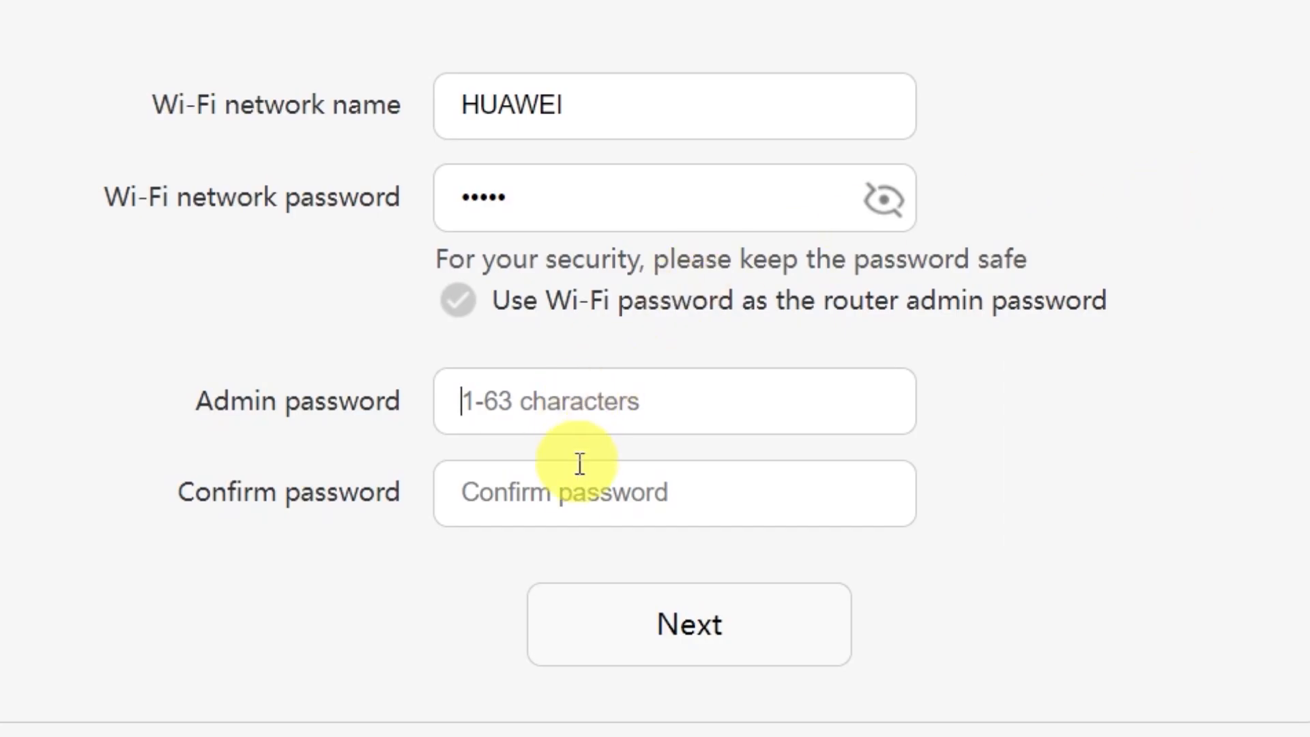
mouse_move(1073, 414)
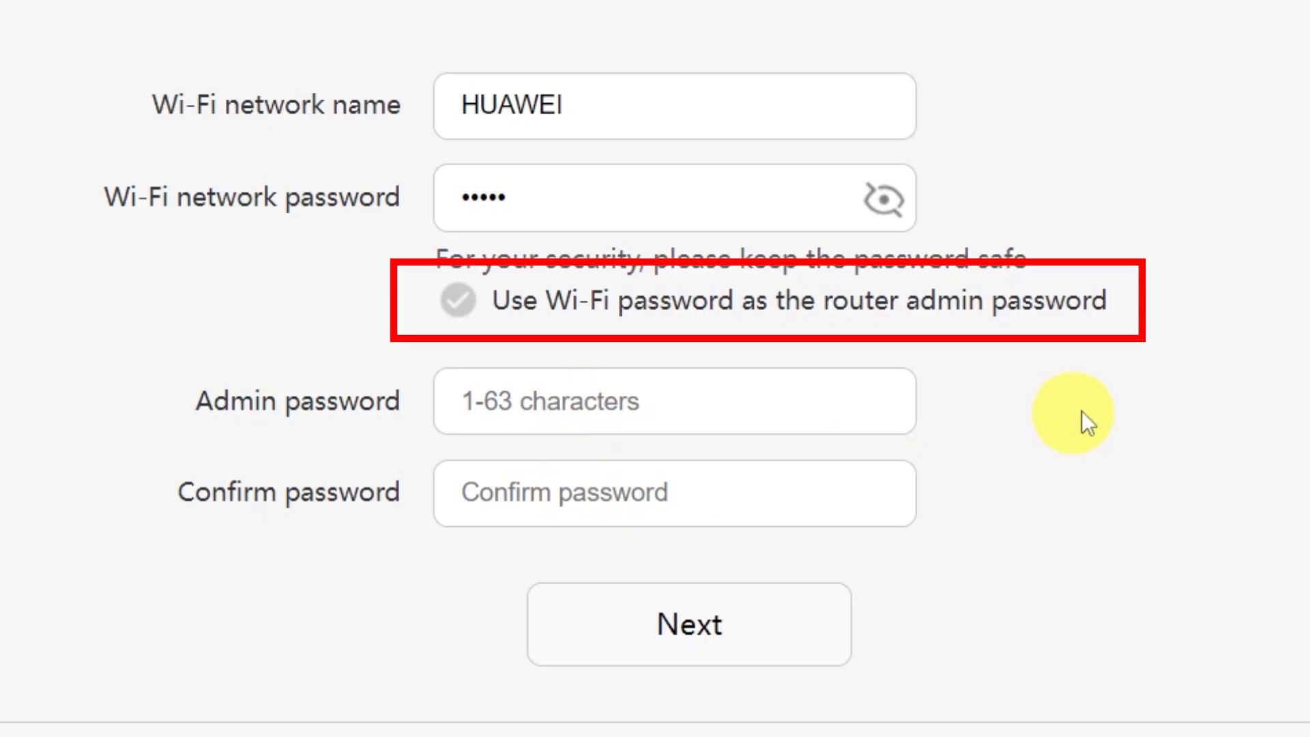
mouse_move(849, 366)
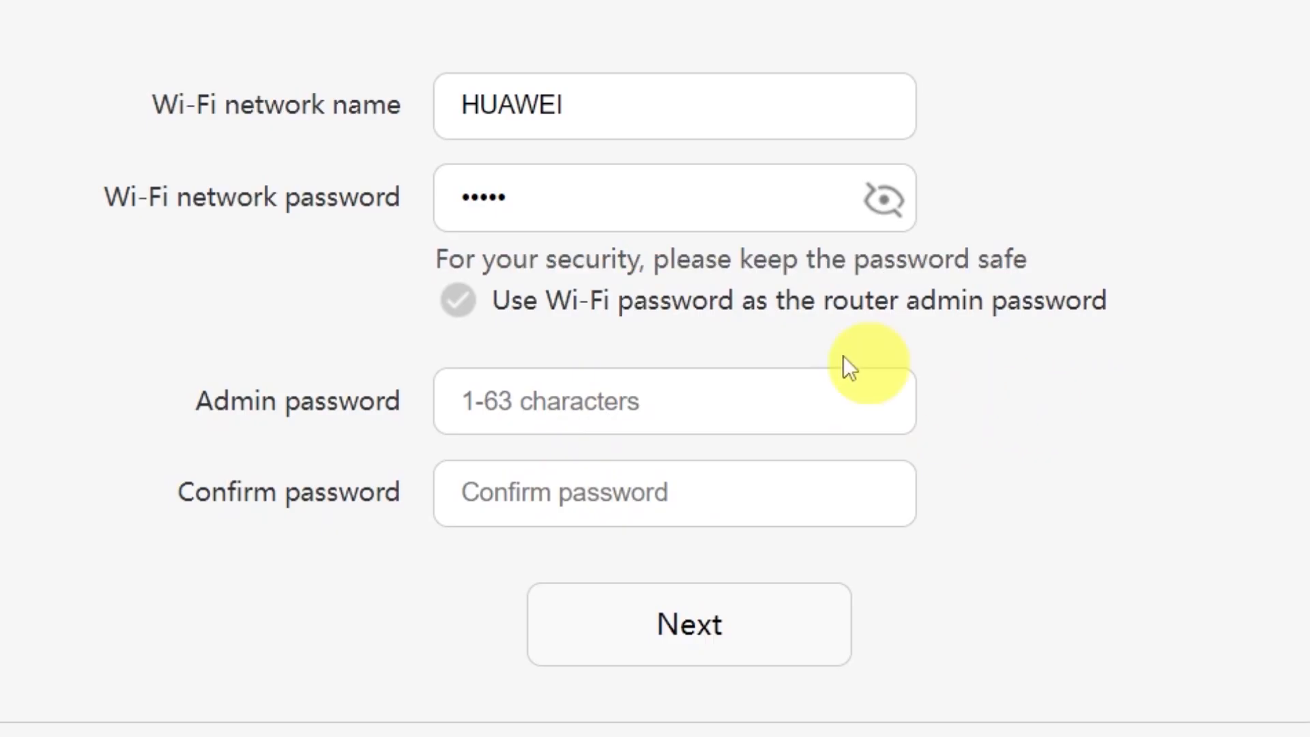
left_click(456, 300)
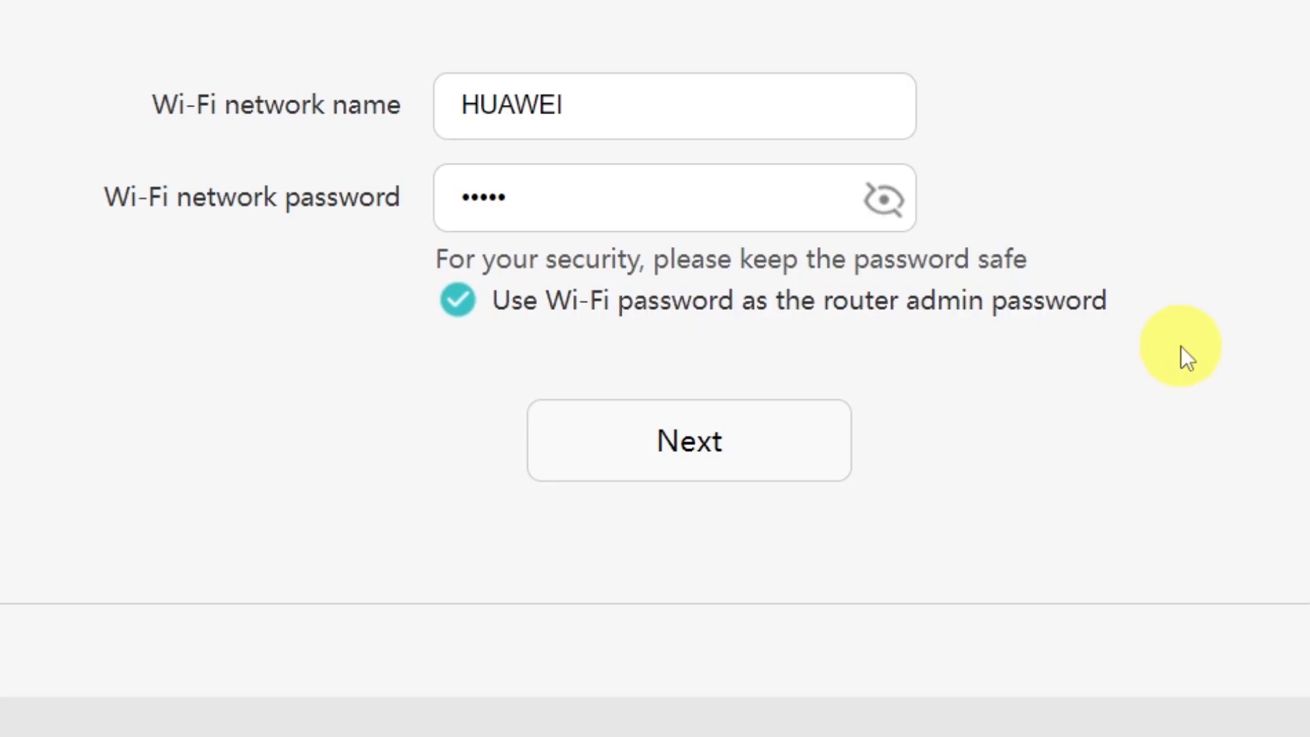
left_click(688, 441)
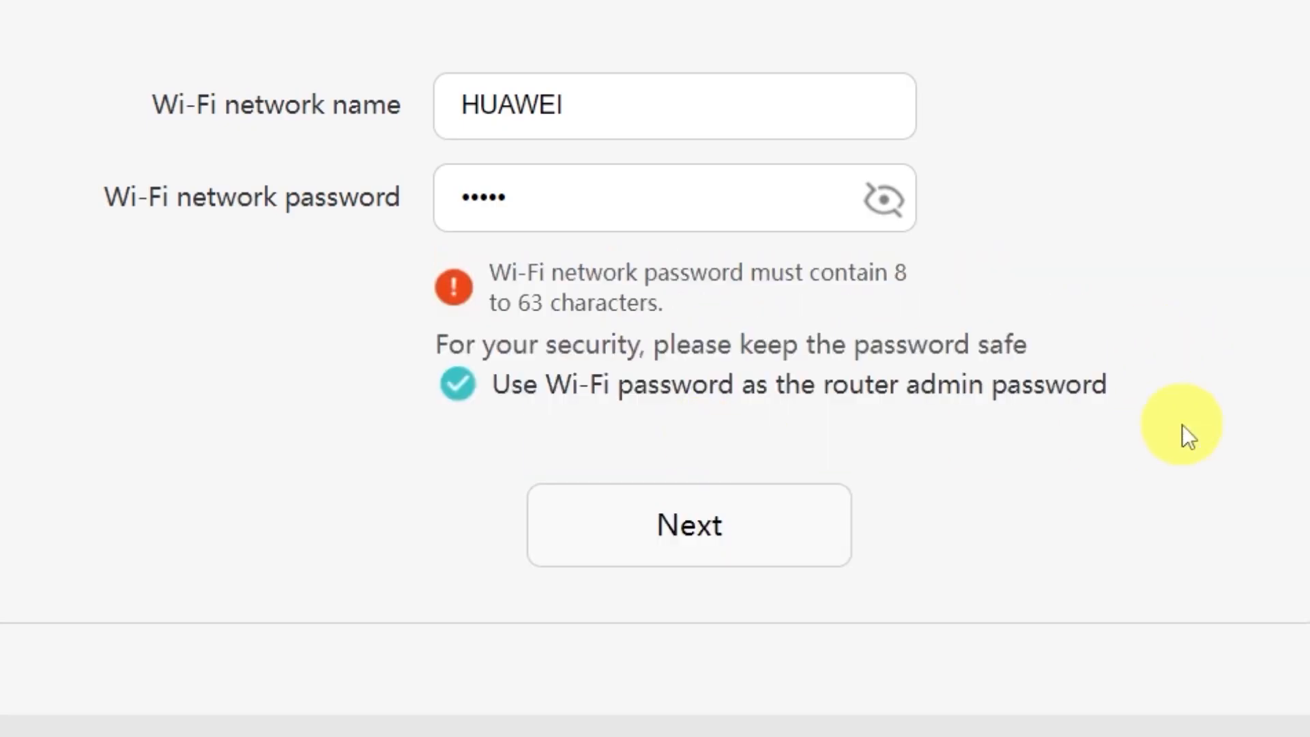
mouse_move(564, 305)
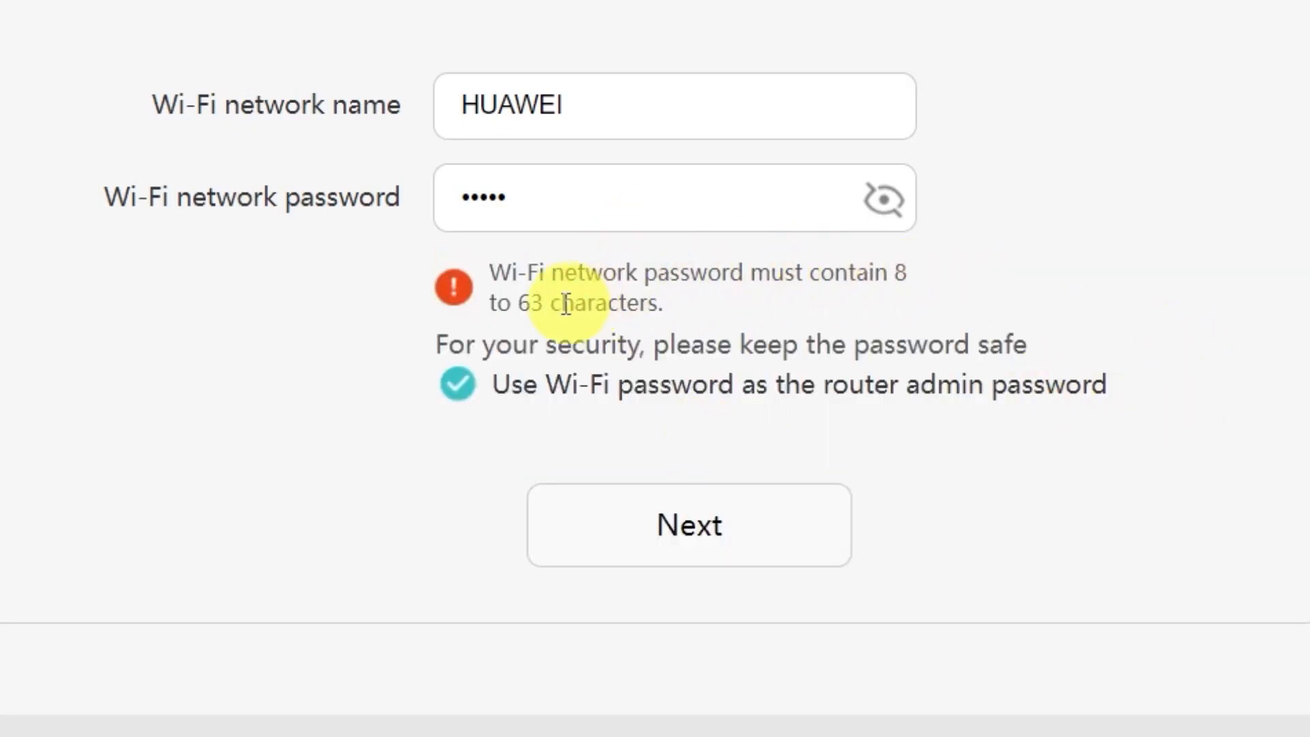
mouse_move(1279, 146)
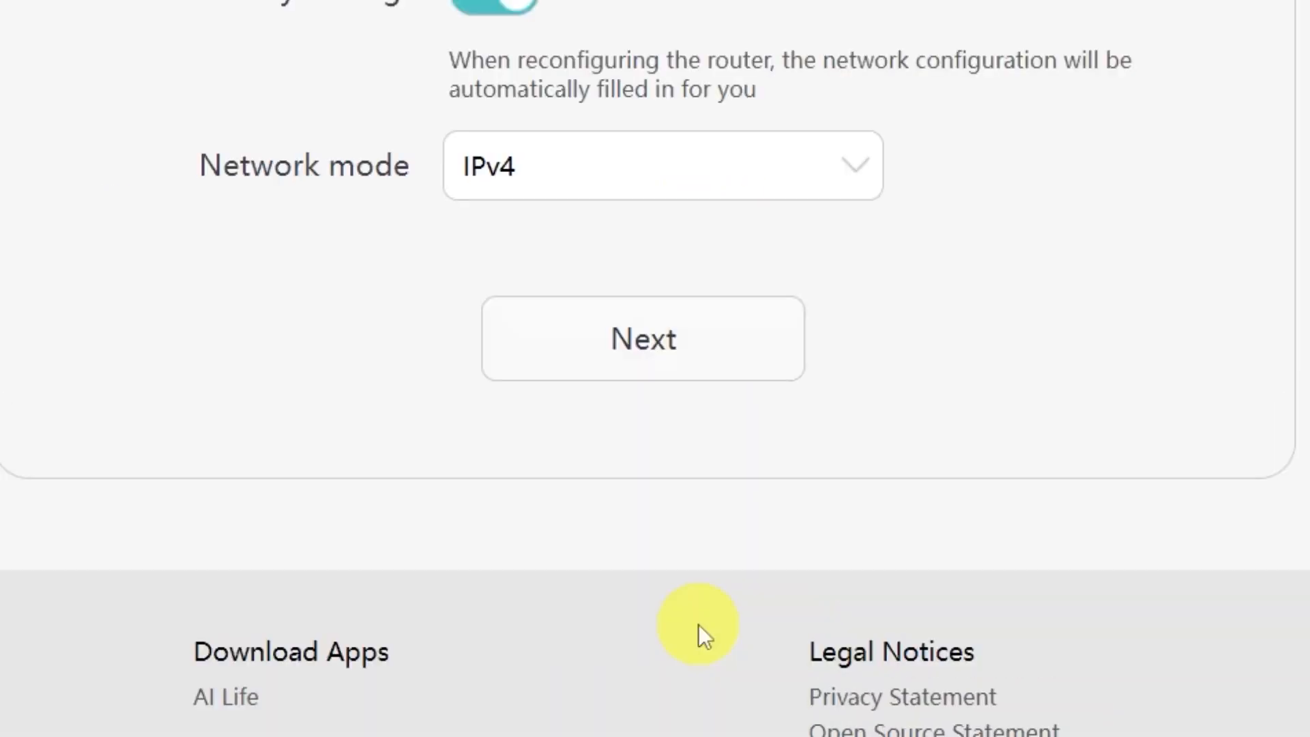
Step: Keep IPv4 as the network mode and finish the wizard, confirming SSID HUAWEI is ready
scroll("up", 3)
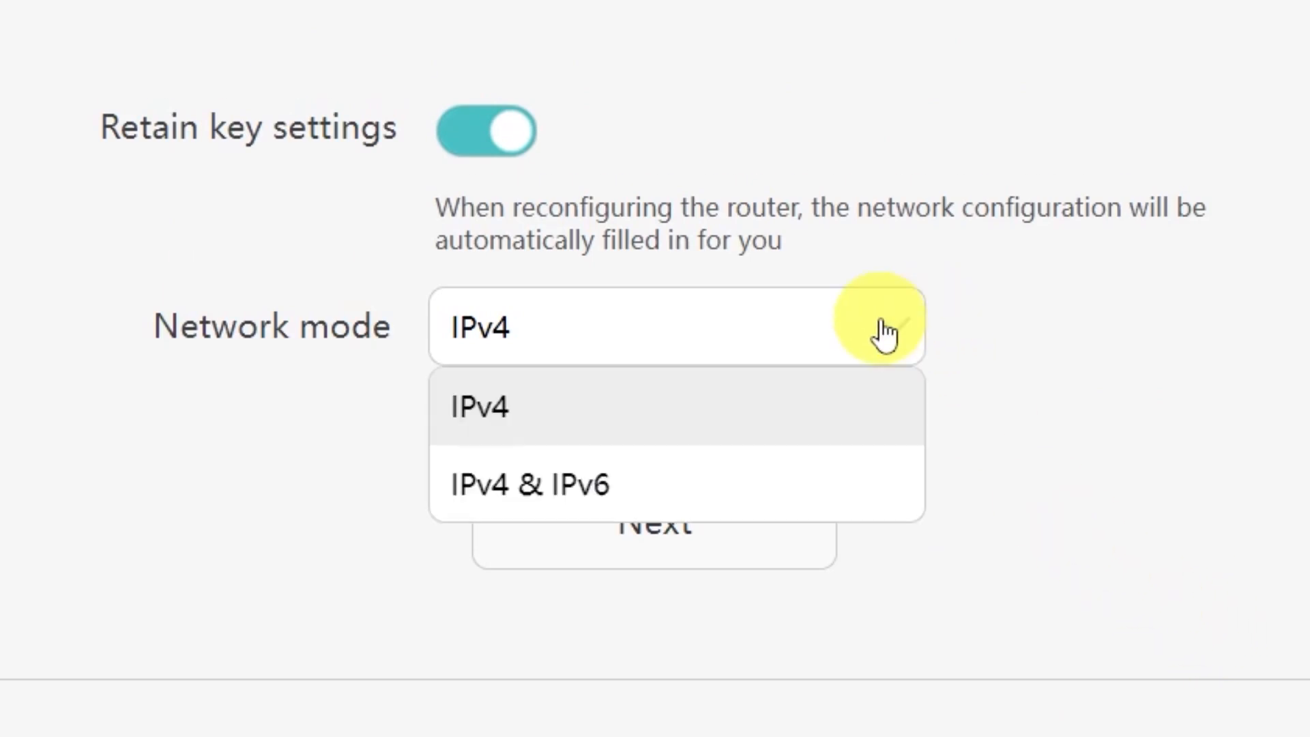
left_click(479, 407)
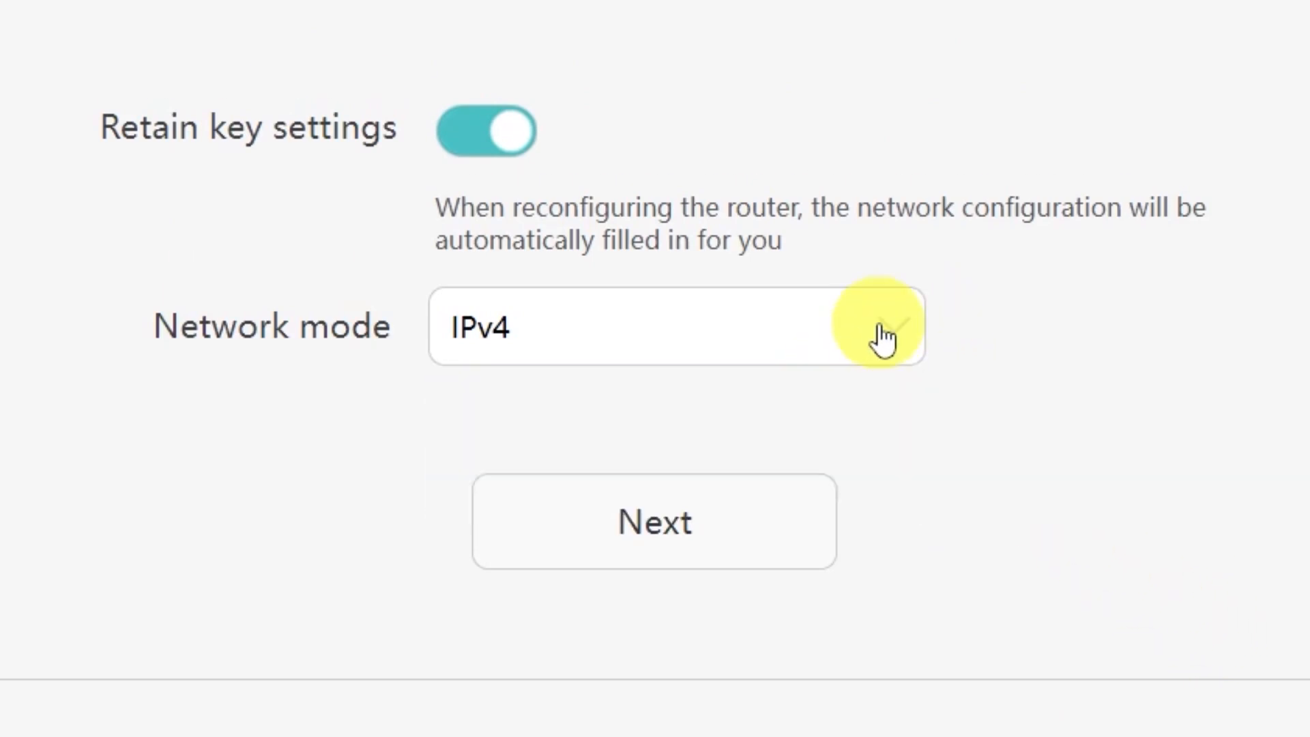
mouse_move(549, 42)
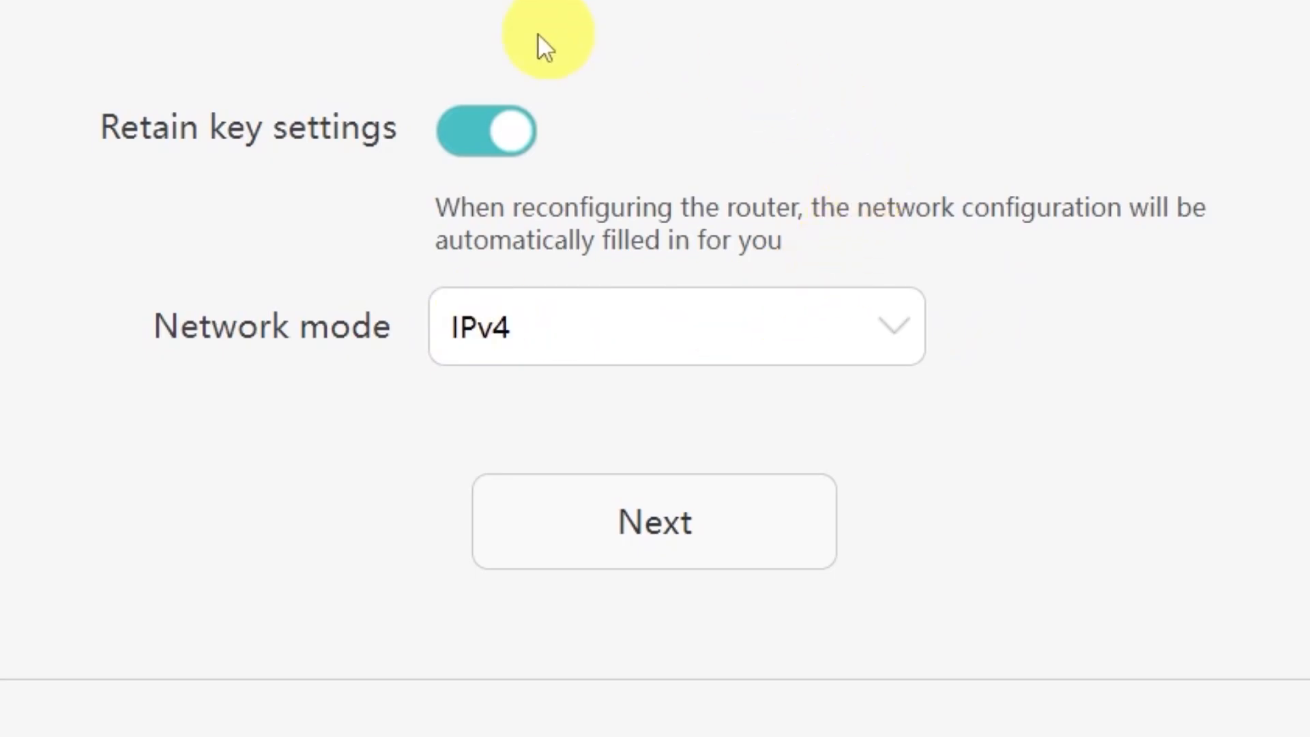
mouse_move(1182, 235)
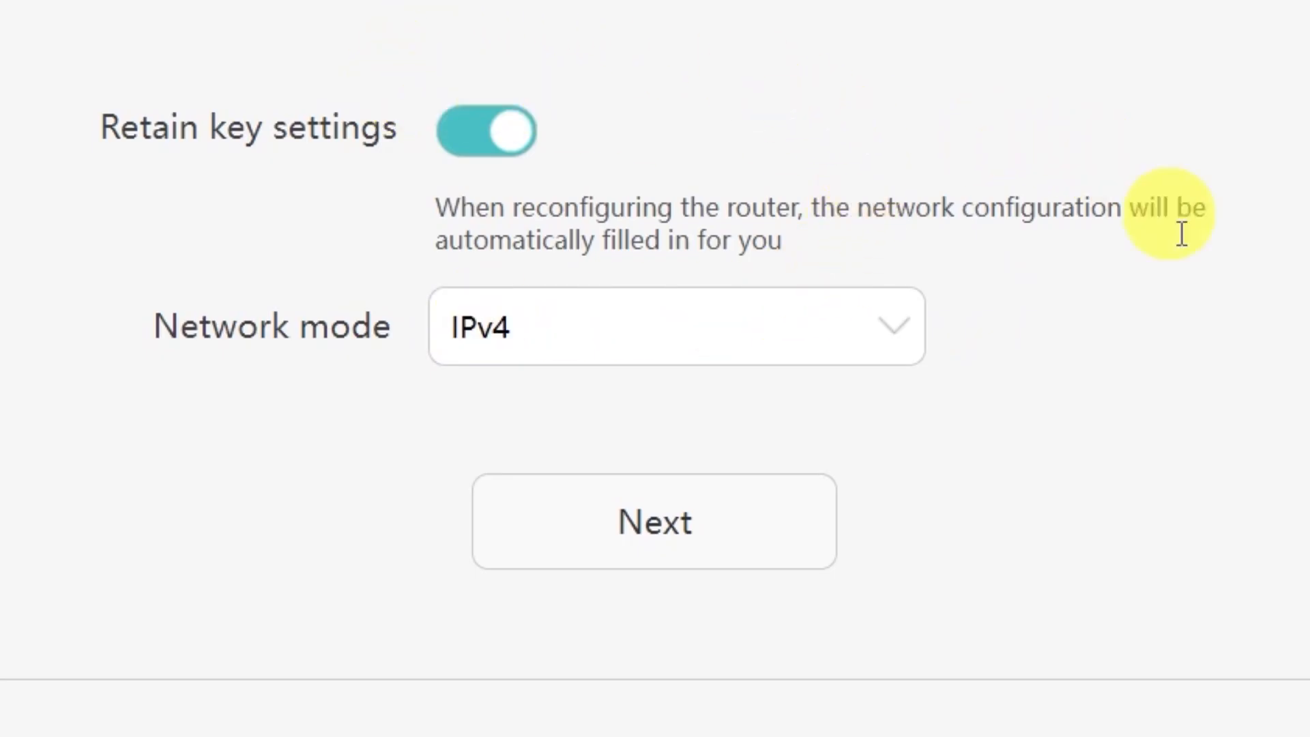
left_click(654, 522)
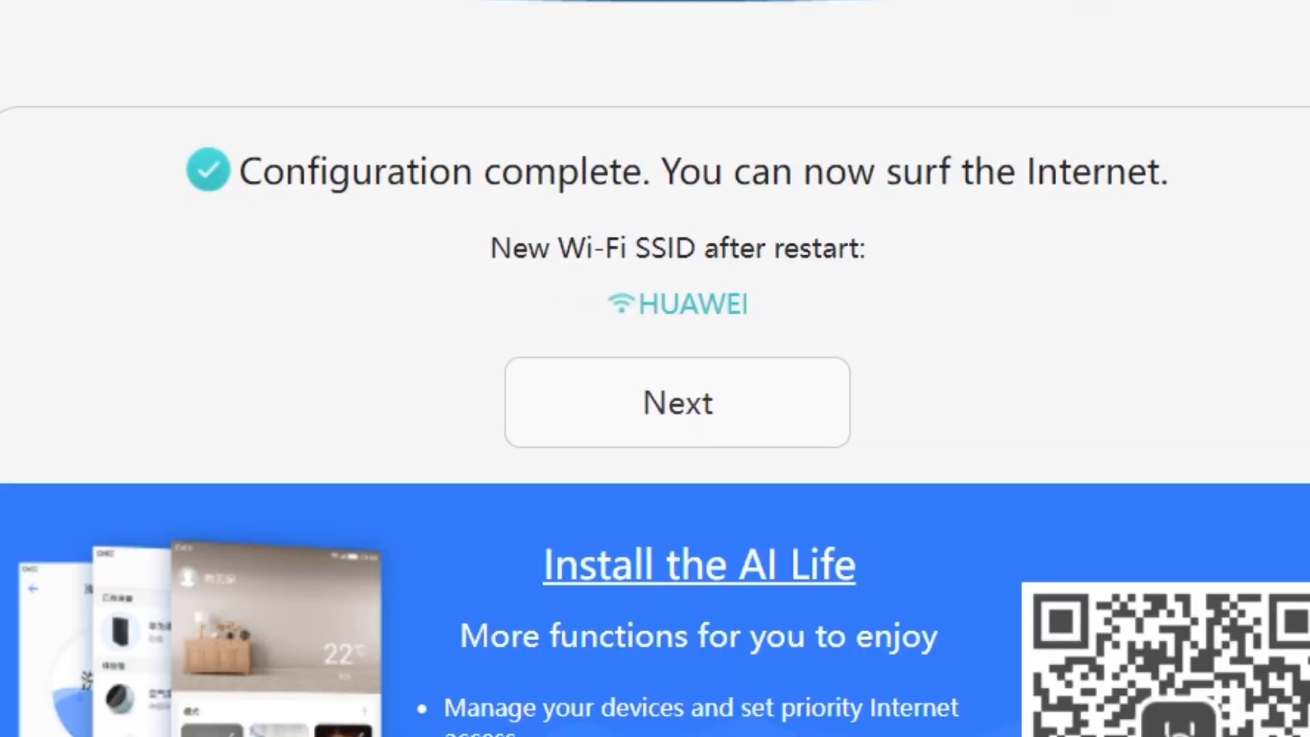
left_click(436, 30)
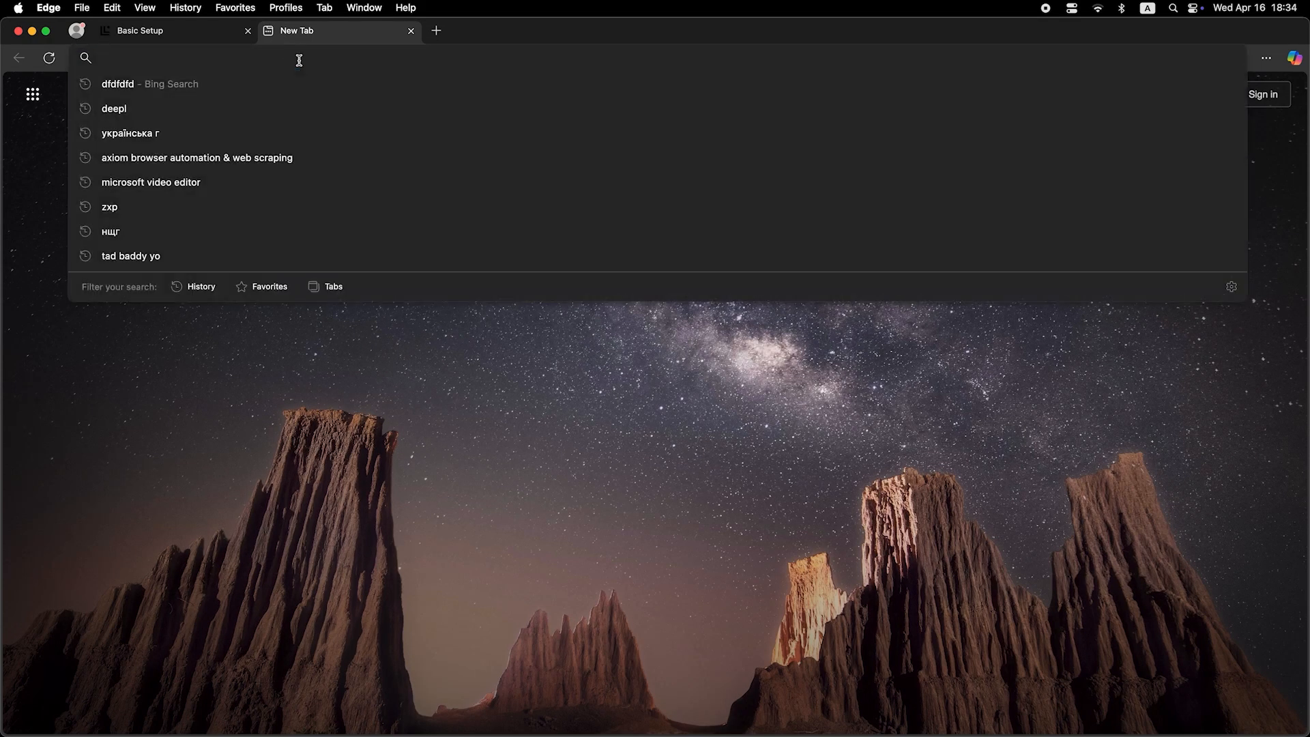
Step: Search 'dfdfdfdf' from a new tab to test the internet connection
type("dfdfdfdf")
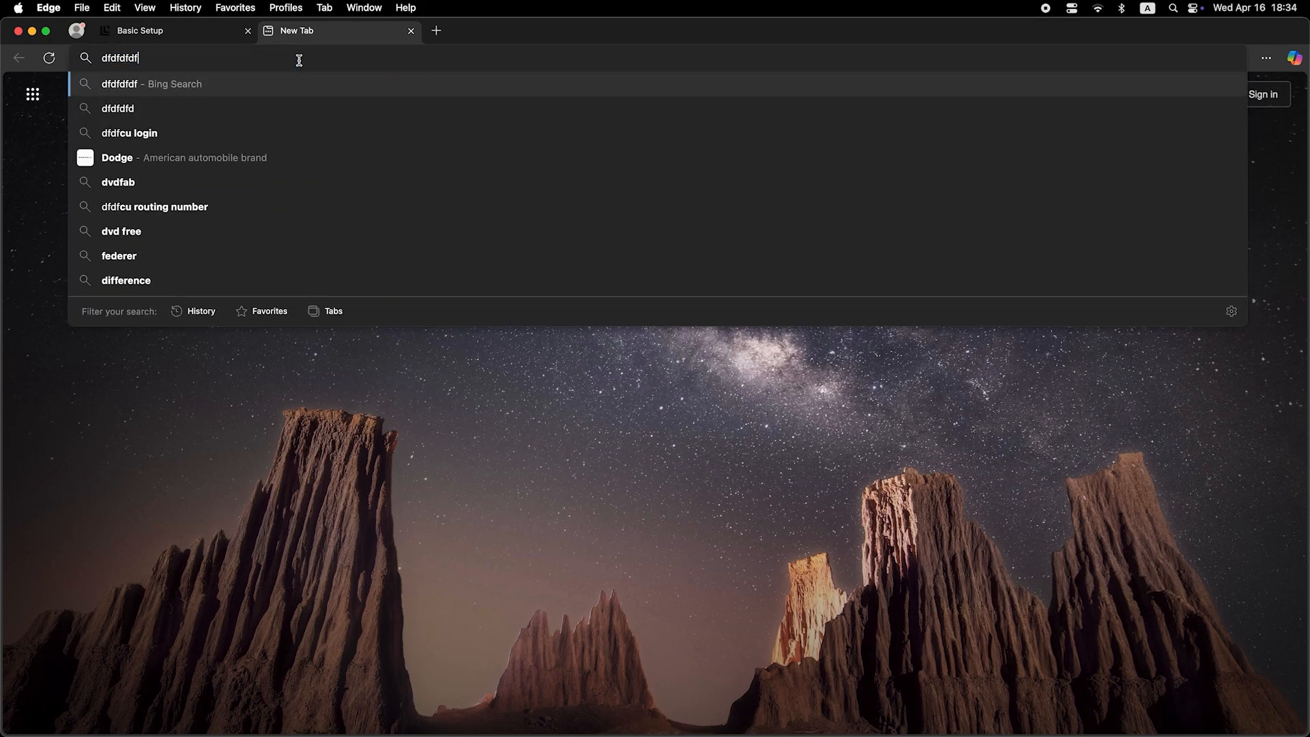
key("Return")
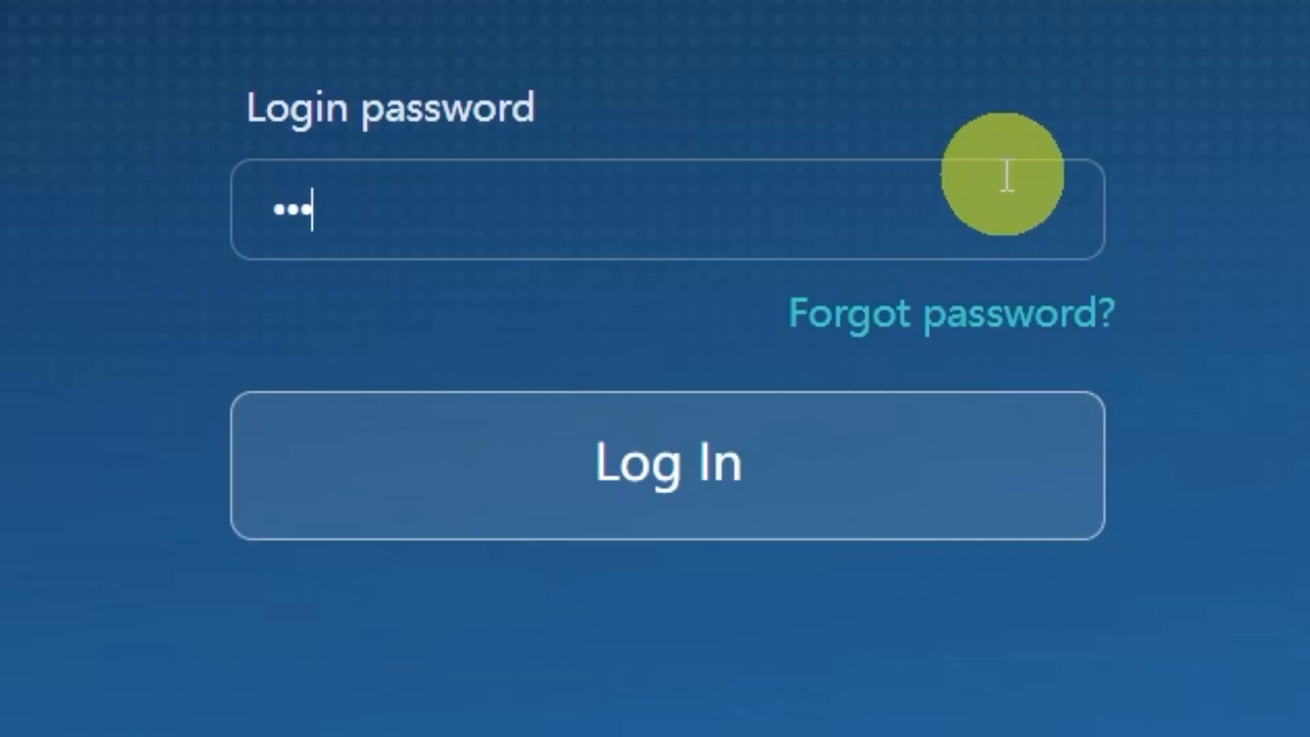
Step: Sign in to the router admin page with the new password
type("password")
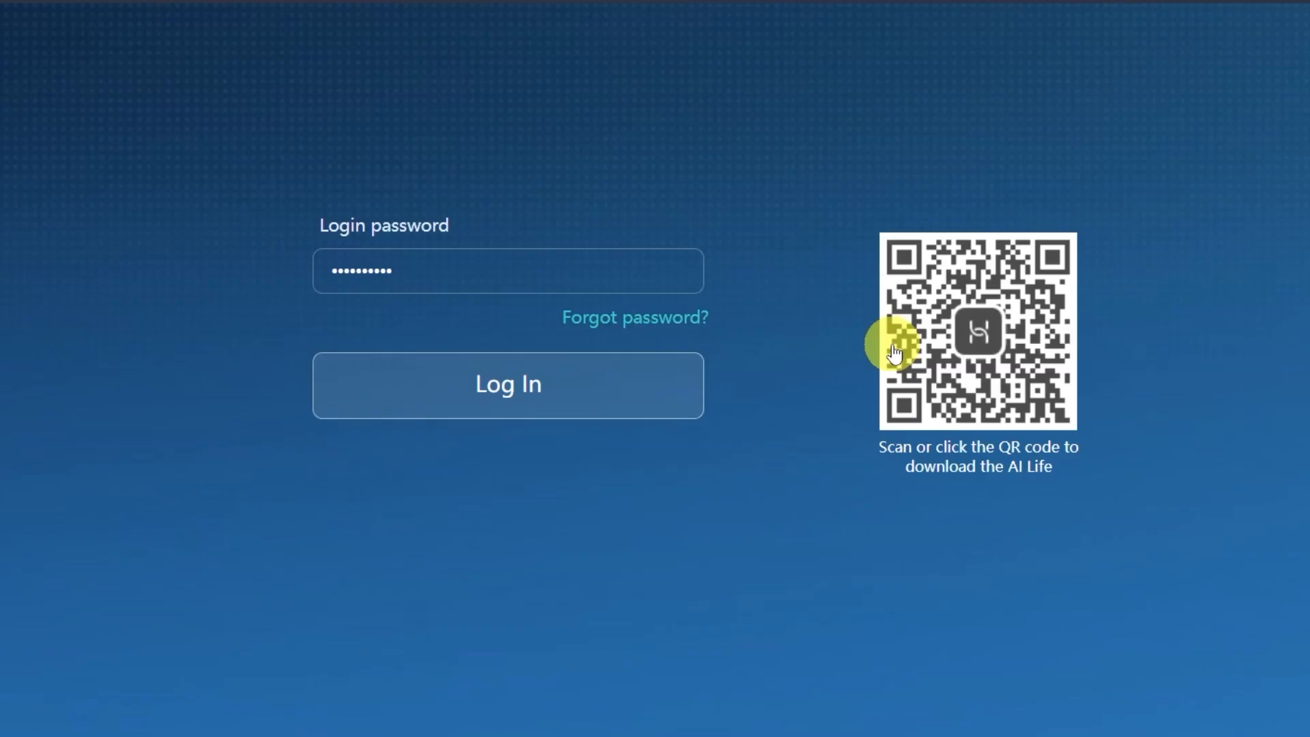
left_click(508, 385)
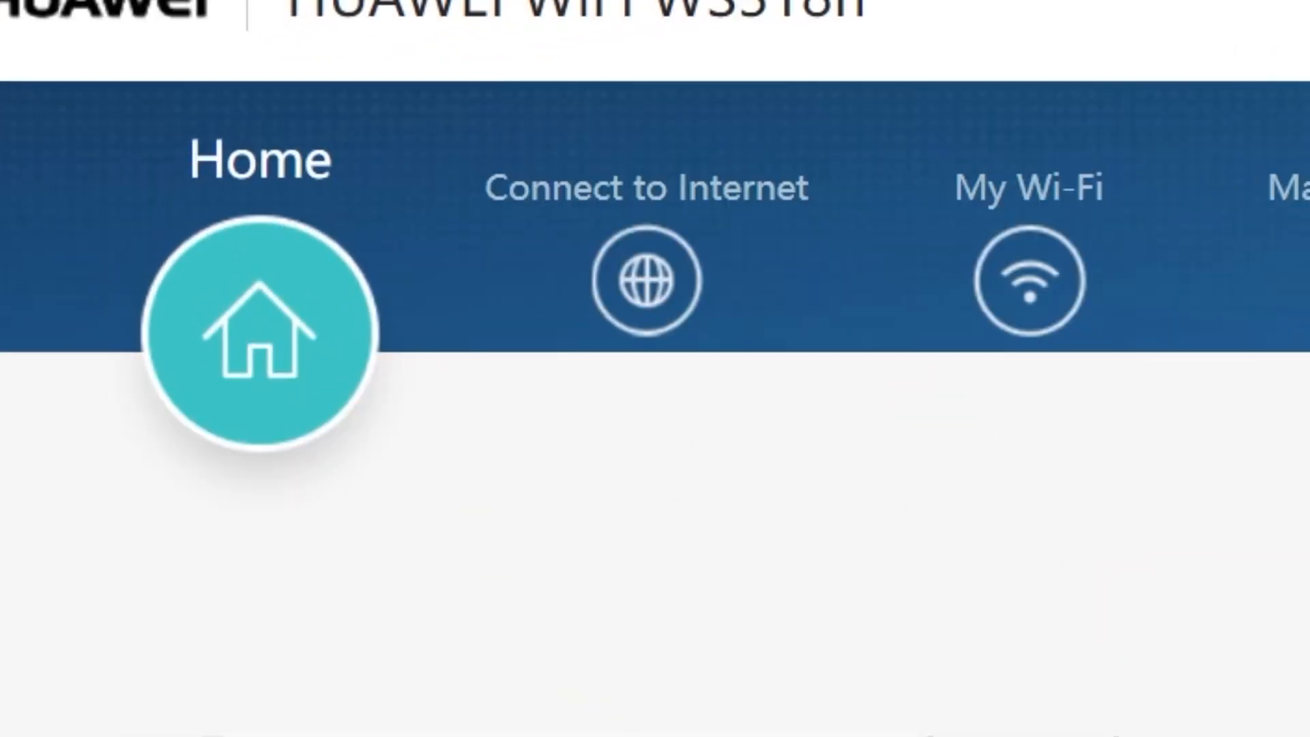
Step: In Connect to Internet, set MAC clone to PC MAC address
left_click(645, 280)
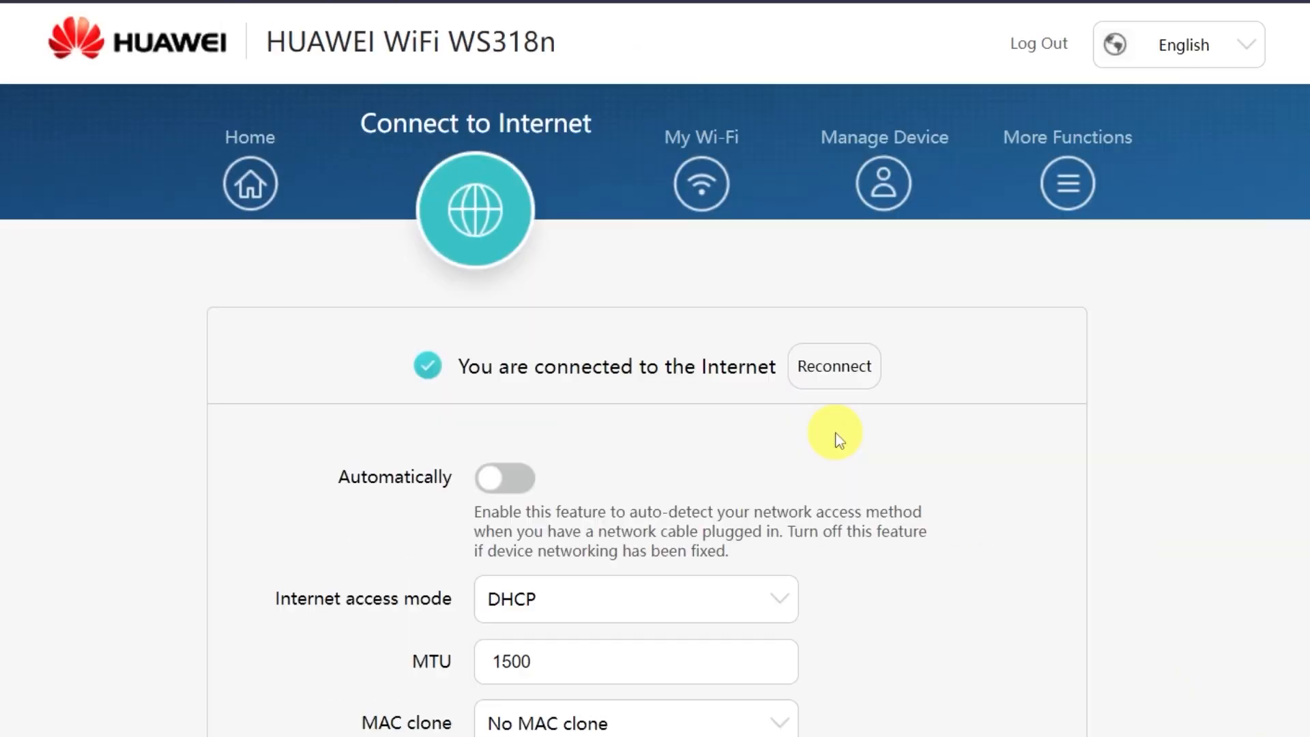
left_click(635, 724)
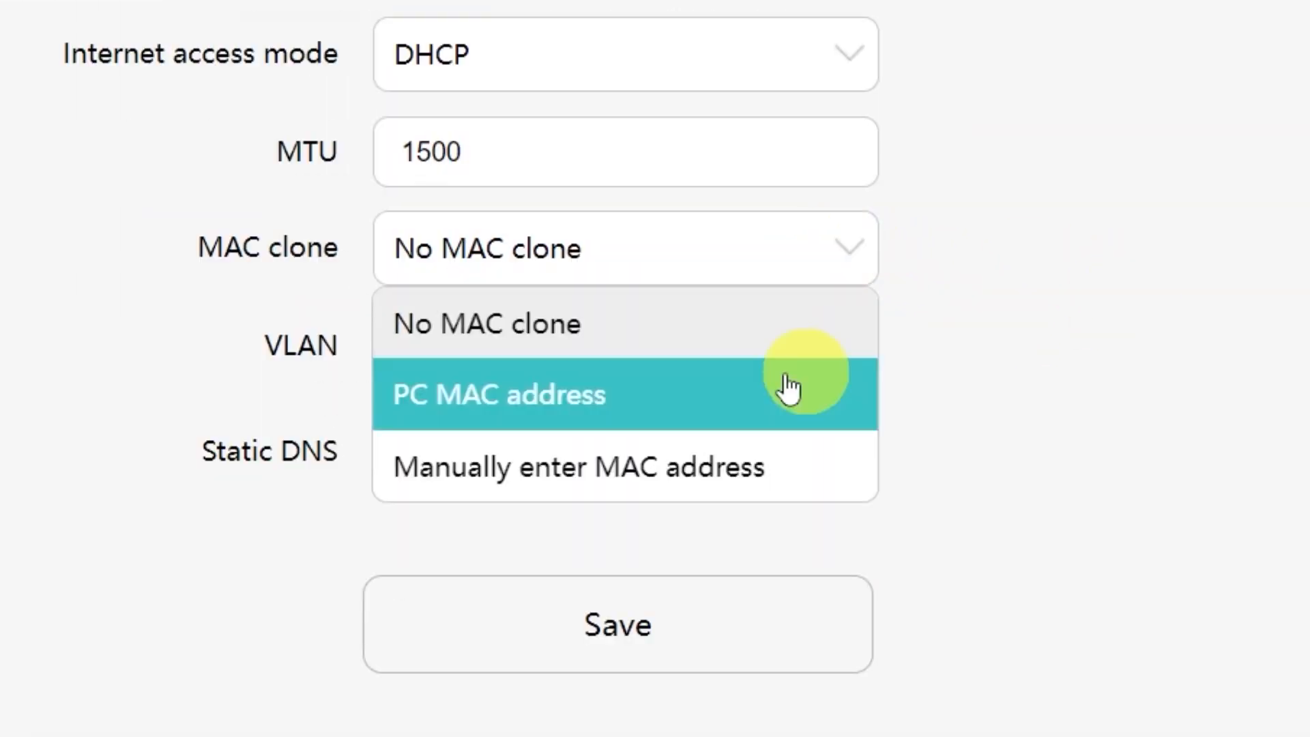
left_click(497, 394)
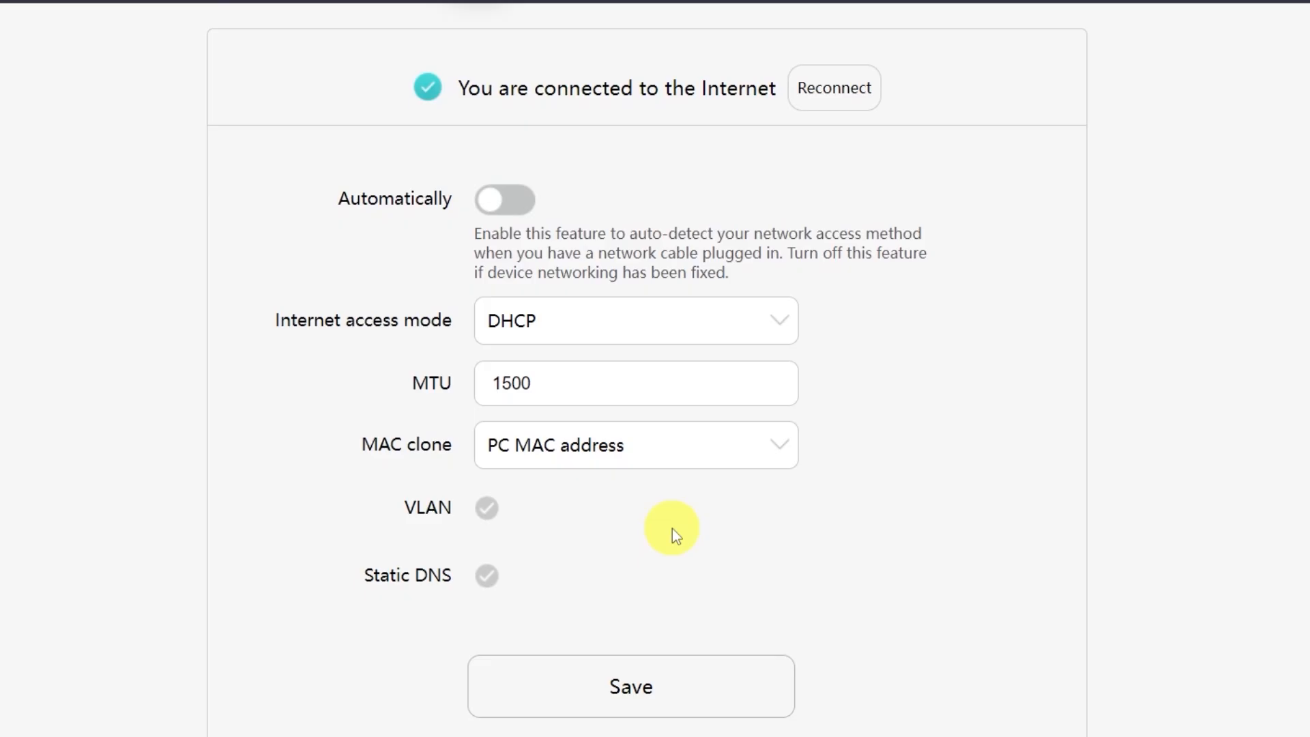
scroll("up", 3)
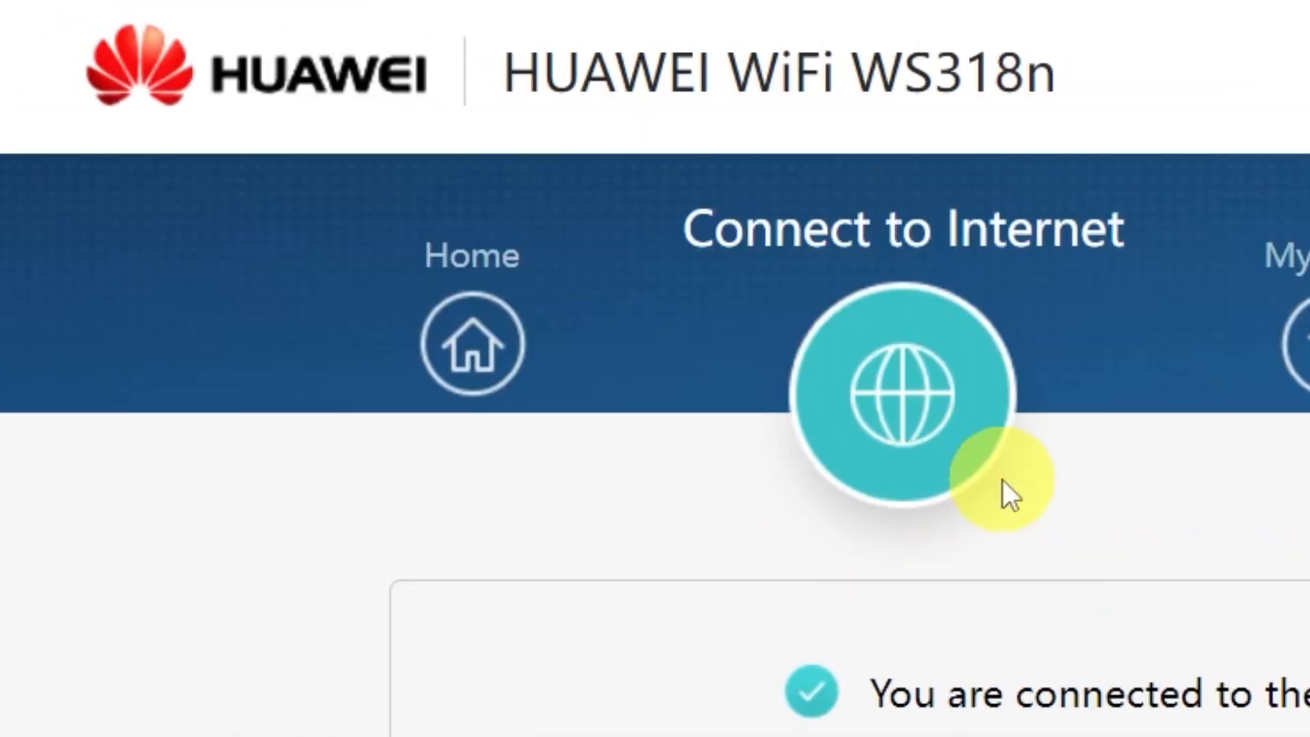
Step: Restart the router from the home page and confirm the prompt with OK
left_click(471, 343)
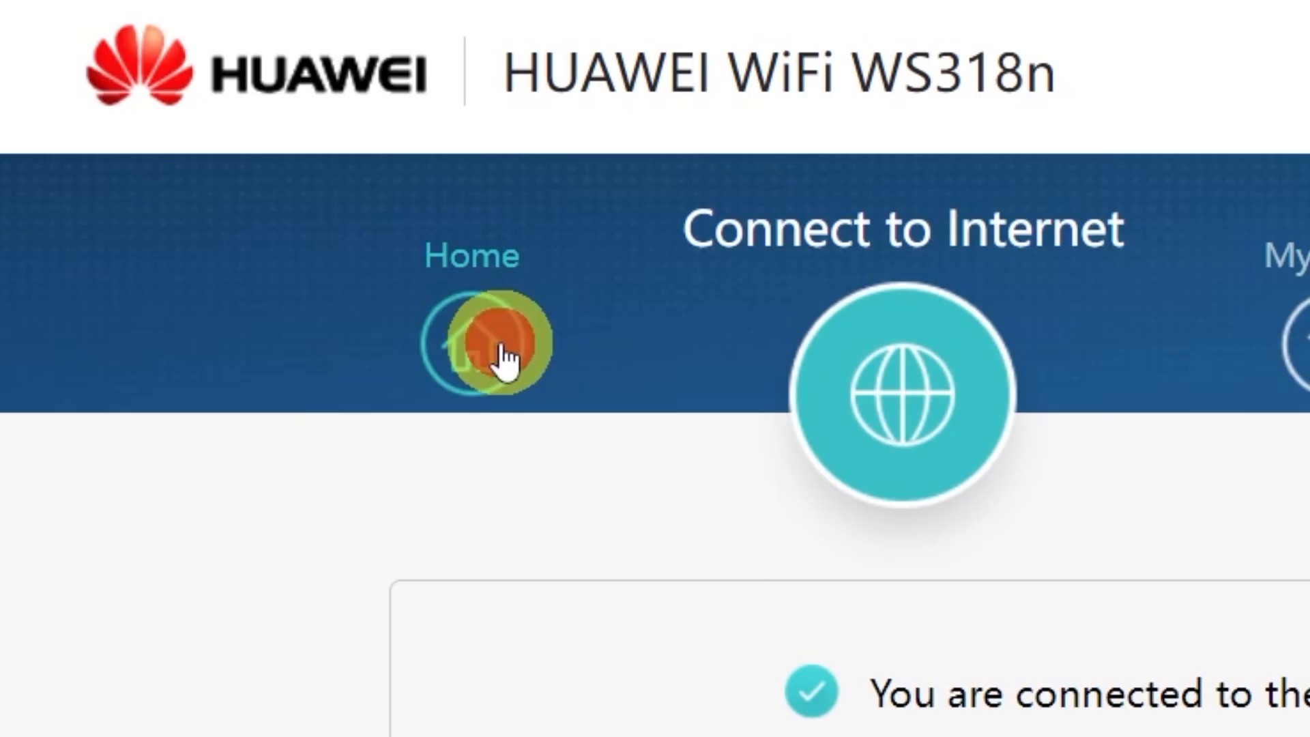
left_click(471, 342)
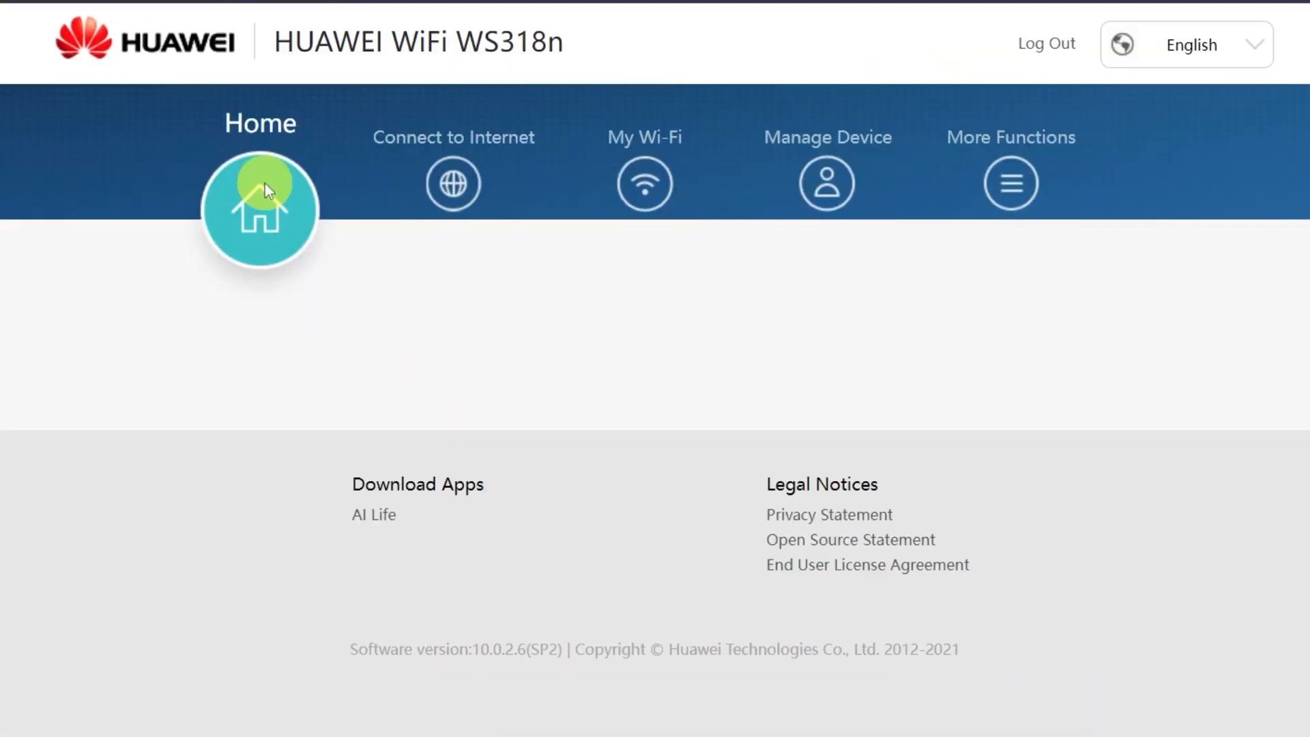
left_click(259, 209)
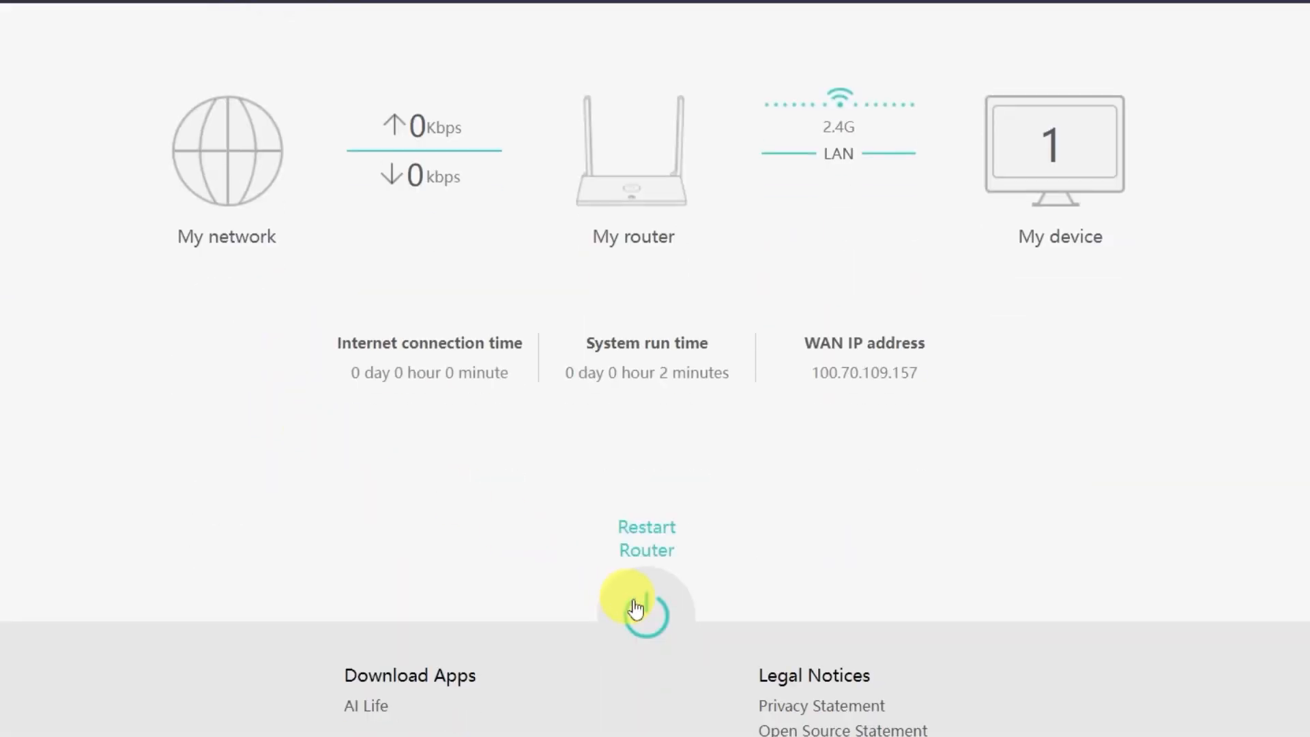
scroll("down", 3)
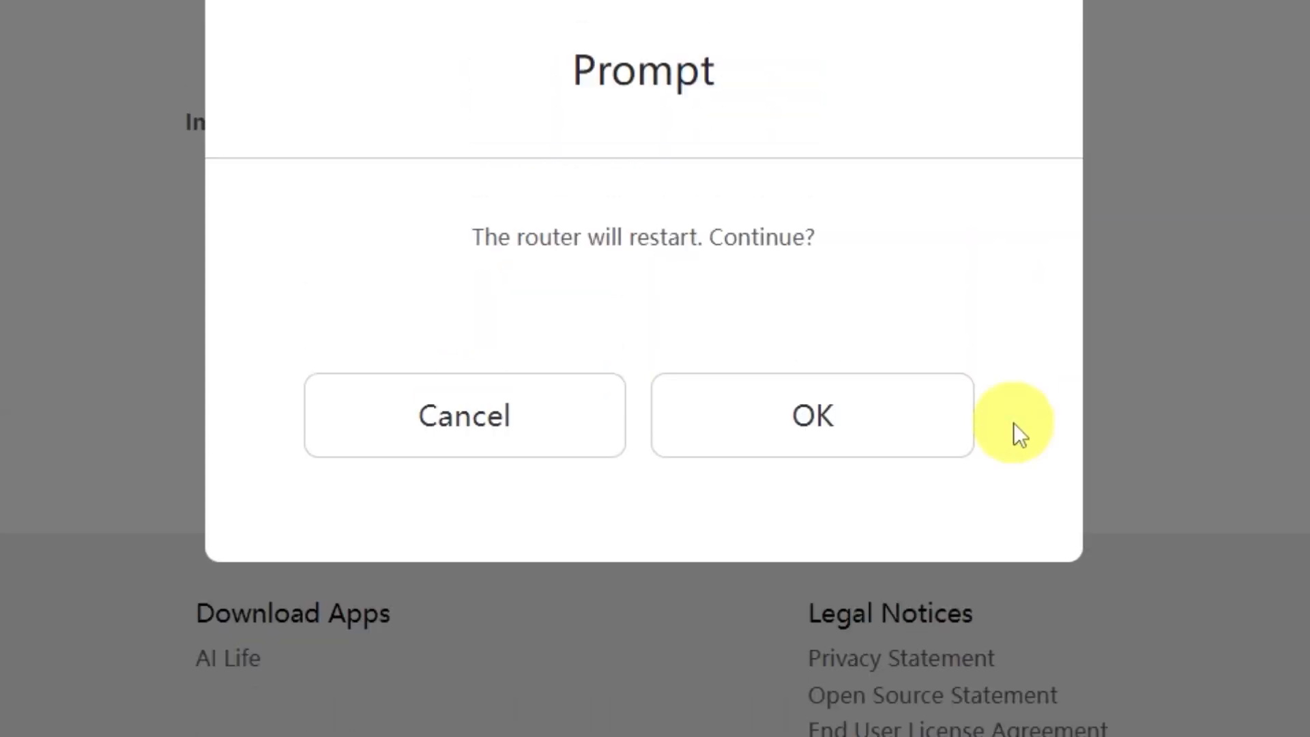
left_click(811, 415)
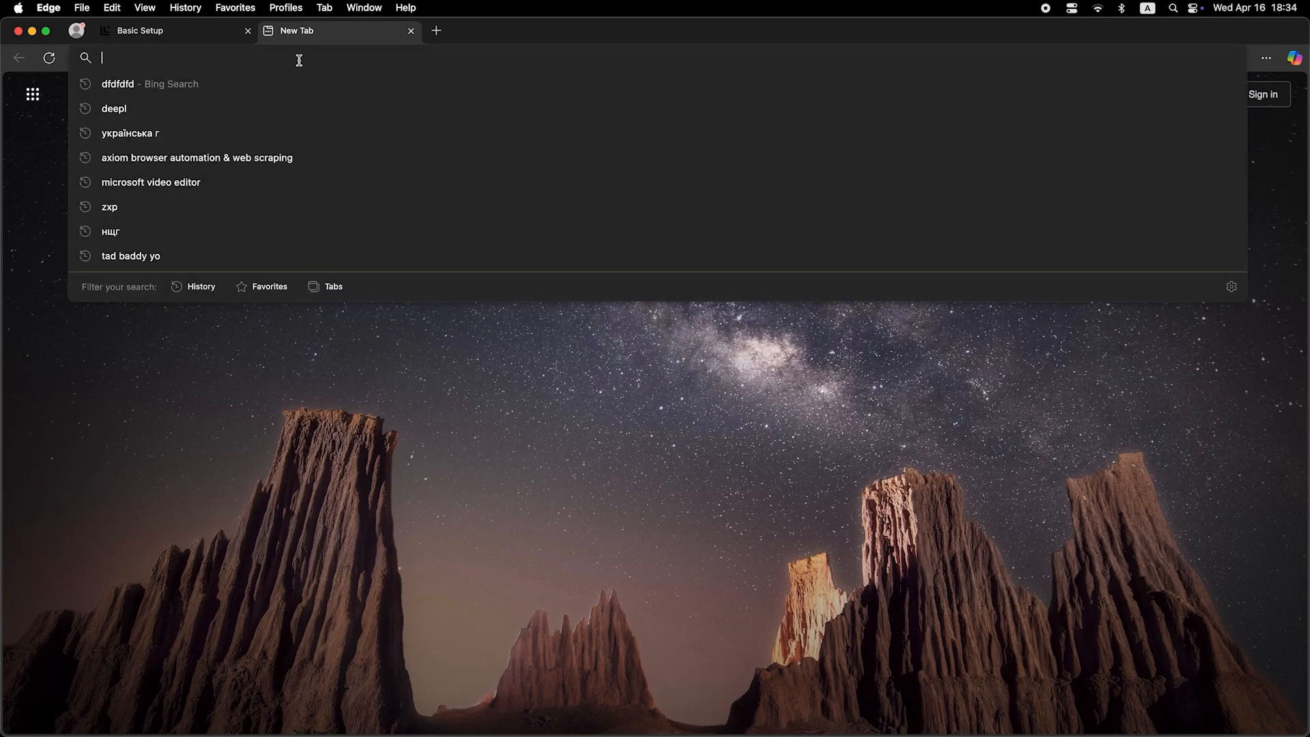
Step: Search 'dfdfdfd' on Bing to confirm the internet works after the restart
type("dfdfdfd")
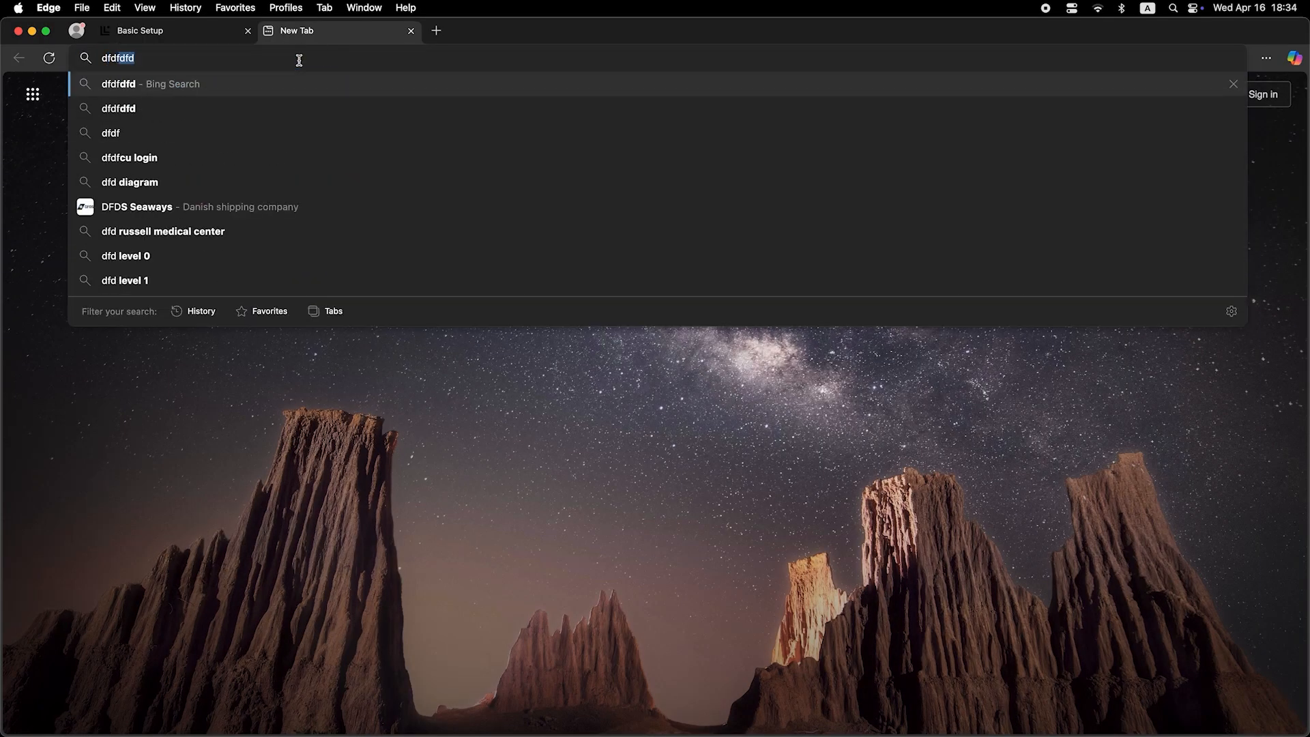
key("Return")
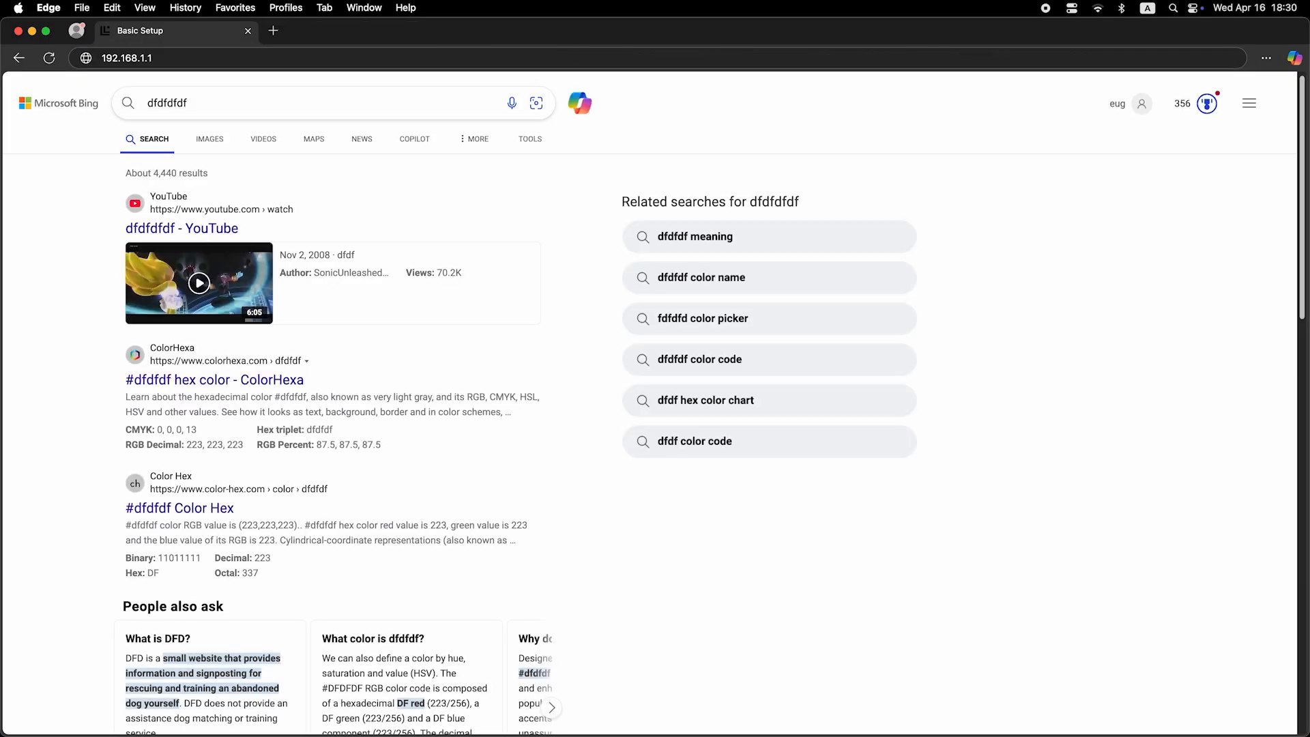